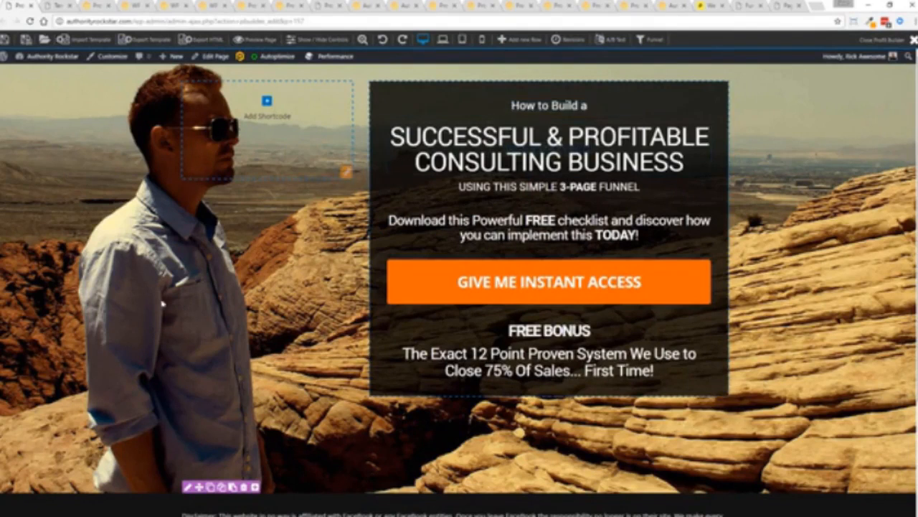
mouse_move(261, 395)
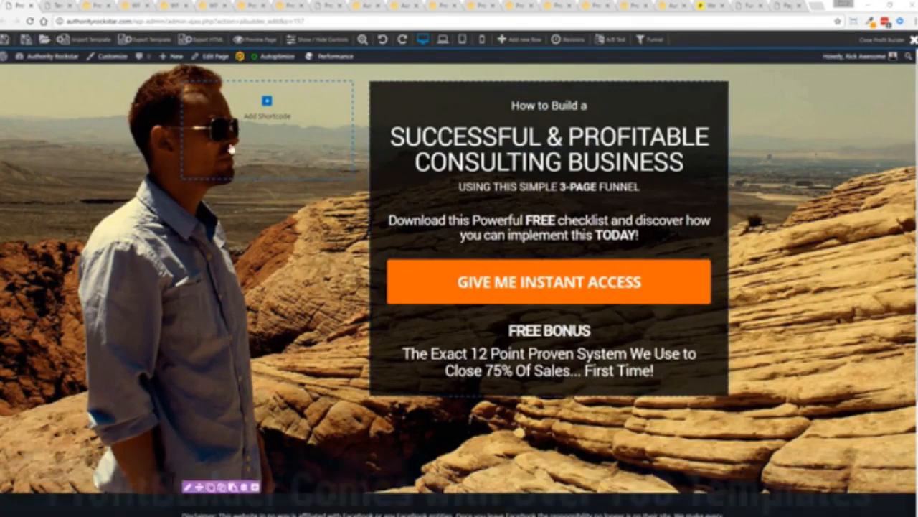
Step: Preview the opt-in signup popup and dismiss it again
left_click(549, 282)
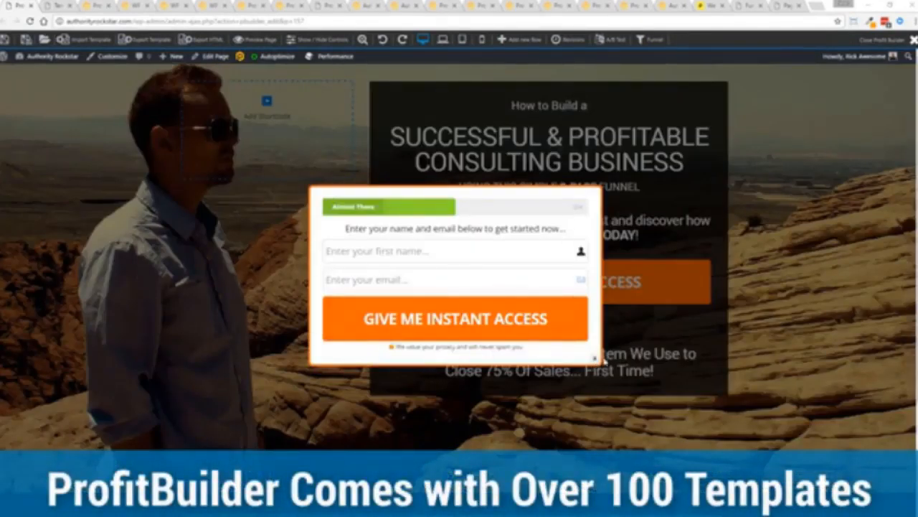
left_click(579, 206)
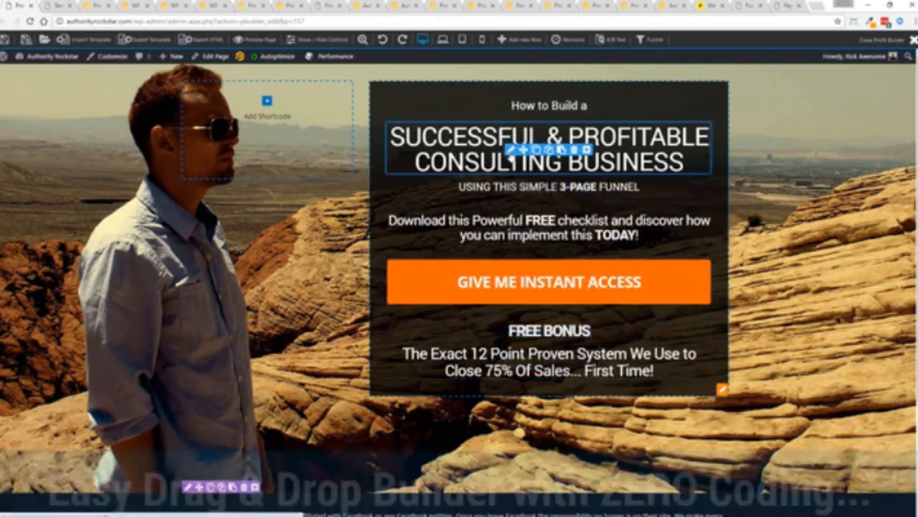
Step: Reword the headline to MARKETING AGENCY, end the subheading with CLOSING SYSTEM, and select the FREE BONUS heading for deletion
left_click(548, 148)
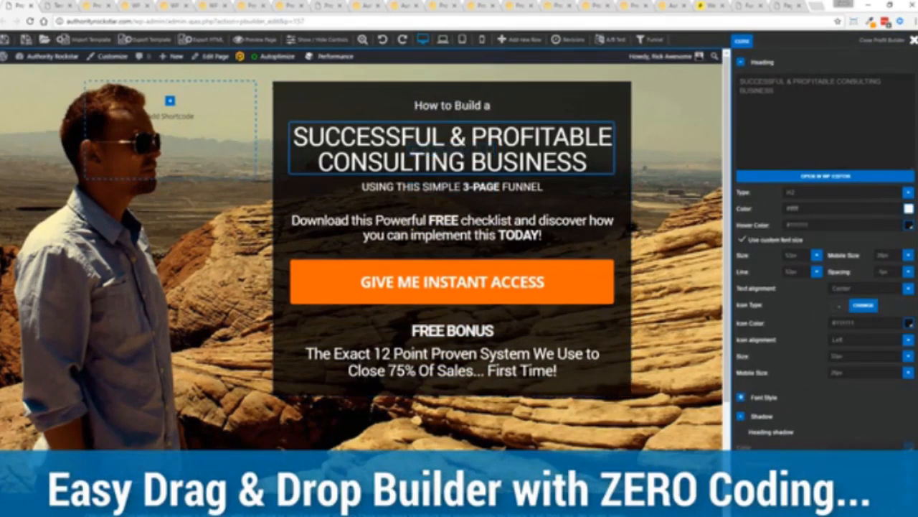
left_click(452, 106)
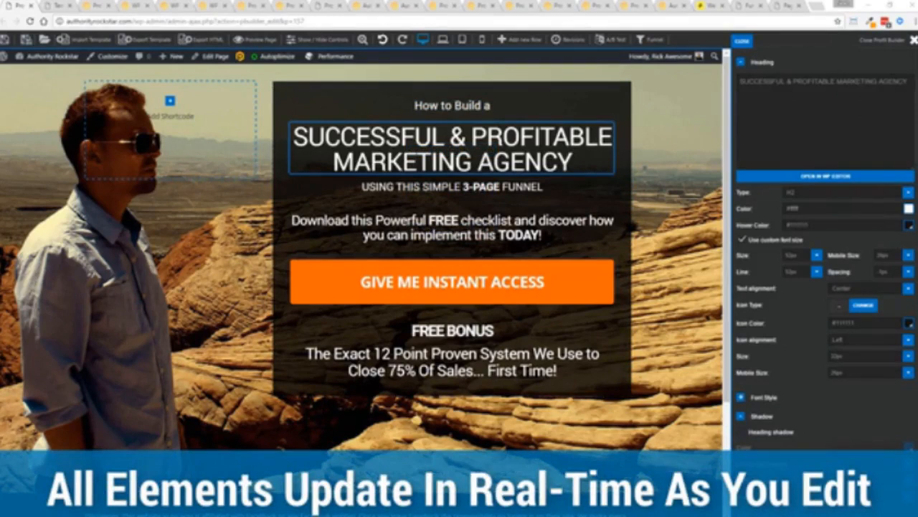
left_click(452, 187)
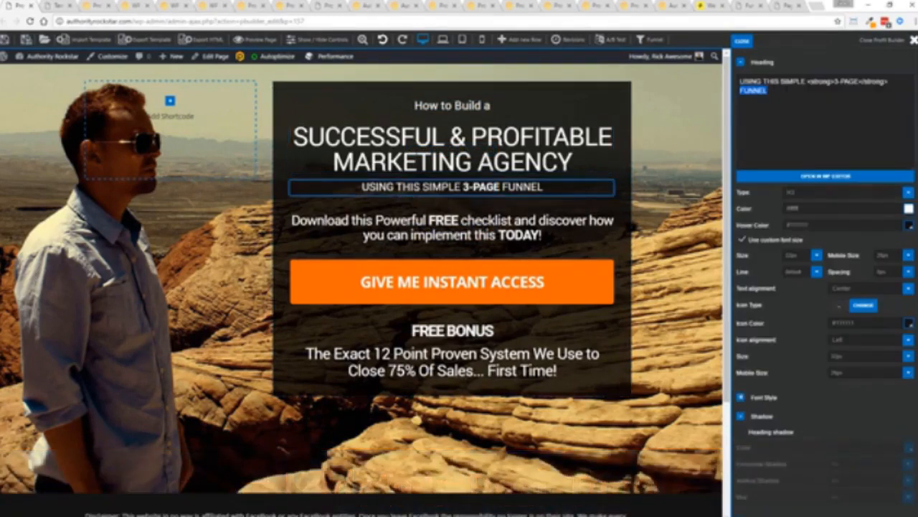
type("CLOSING SYSTEM")
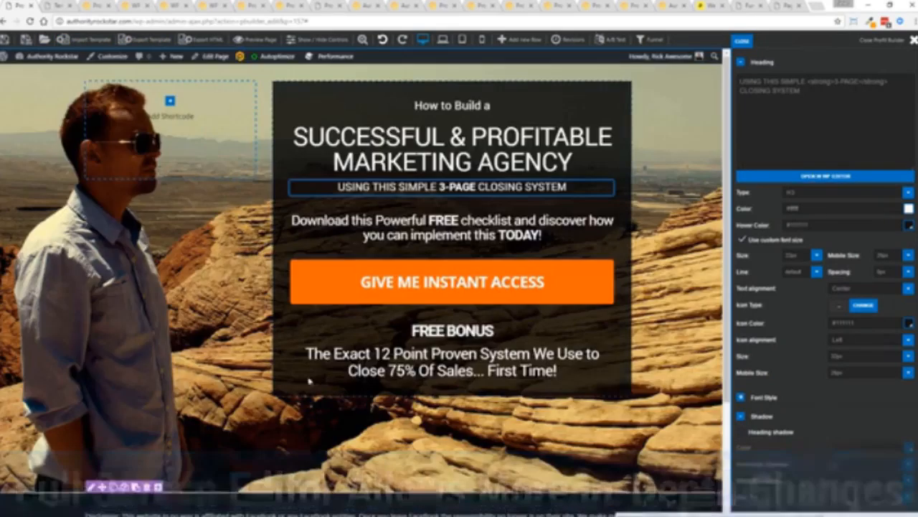
left_click(451, 330)
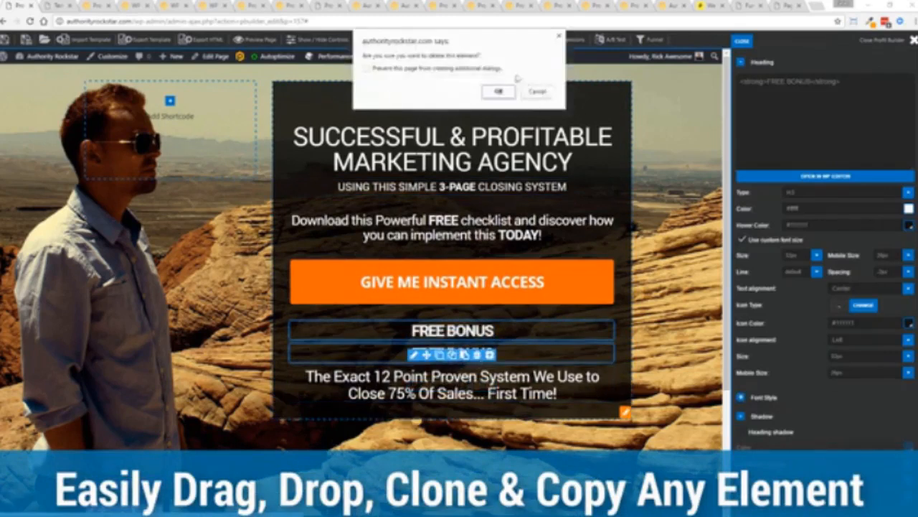
Step: Confirm deleting the FREE BONUS heading and add a Video element above the headline
left_click(498, 92)
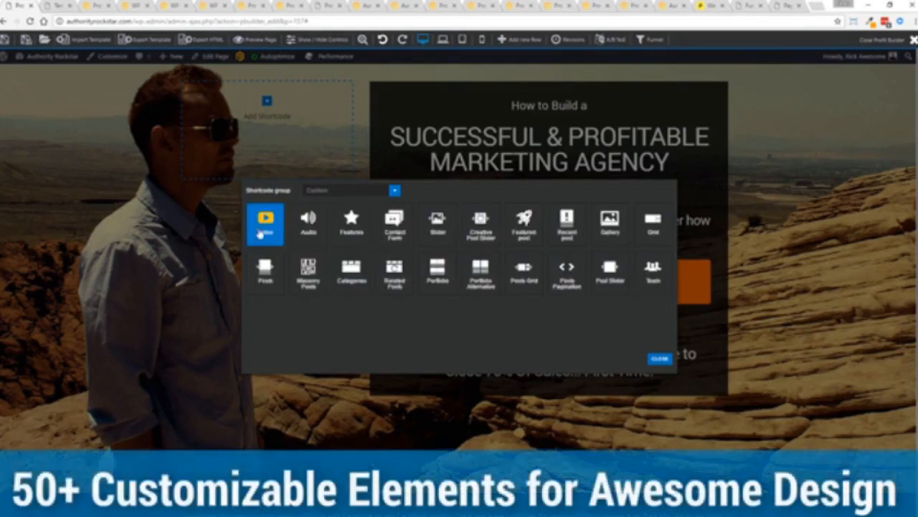
left_click(264, 218)
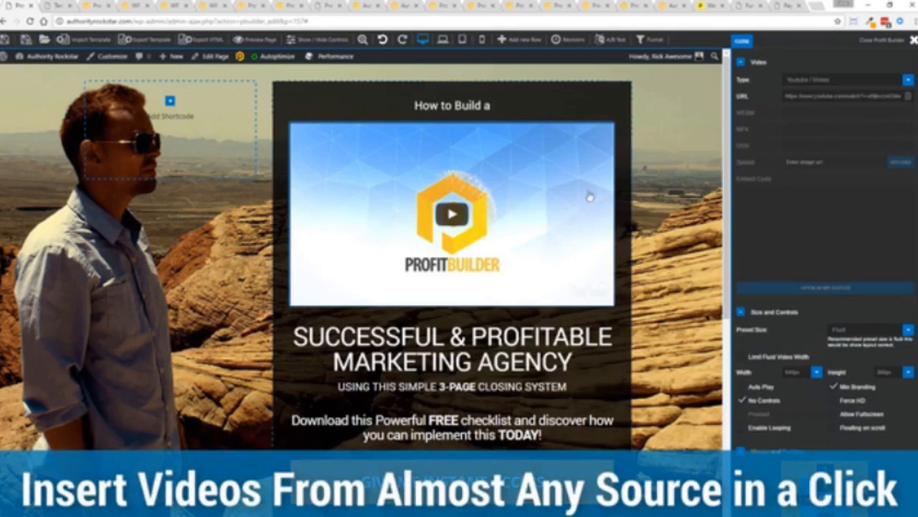
mouse_move(903, 283)
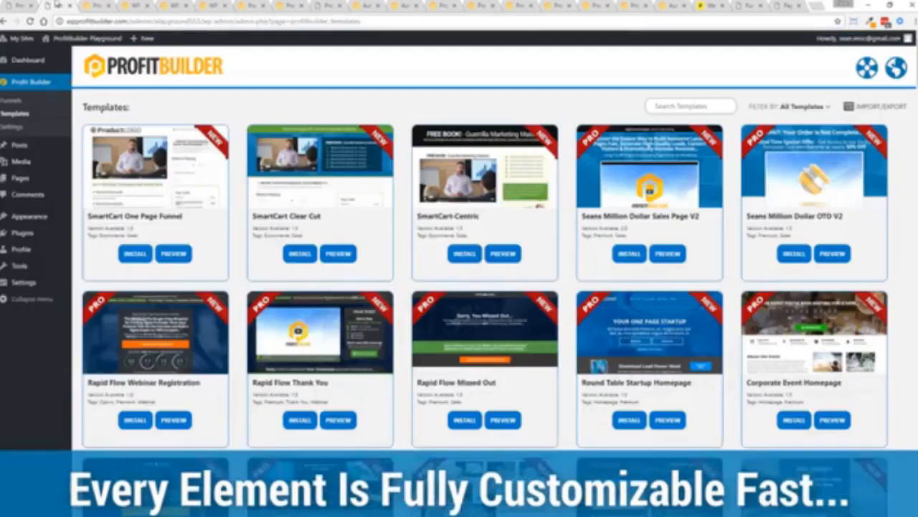
scroll("down", 3)
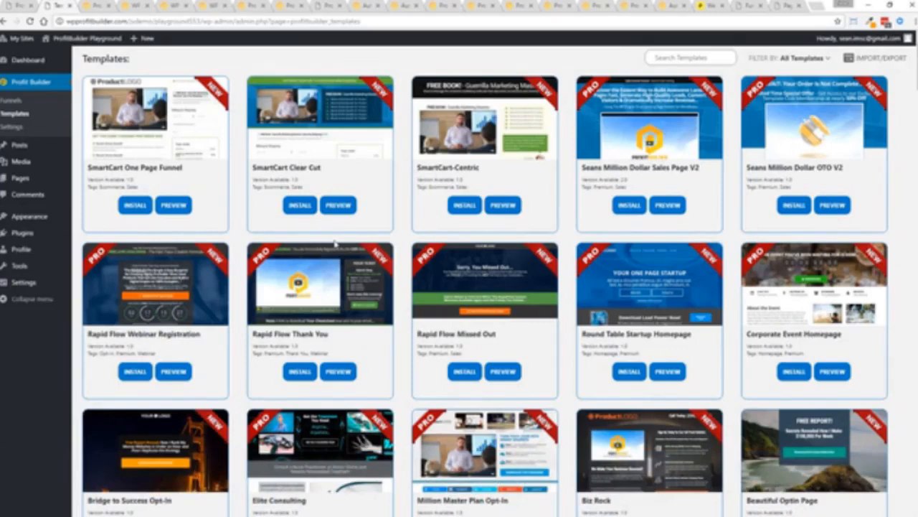
scroll("down", 3)
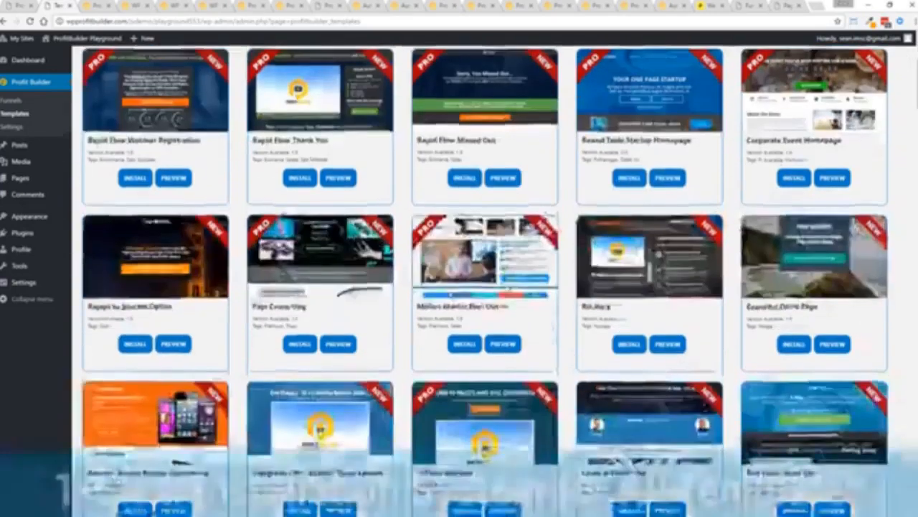
scroll("down", 3)
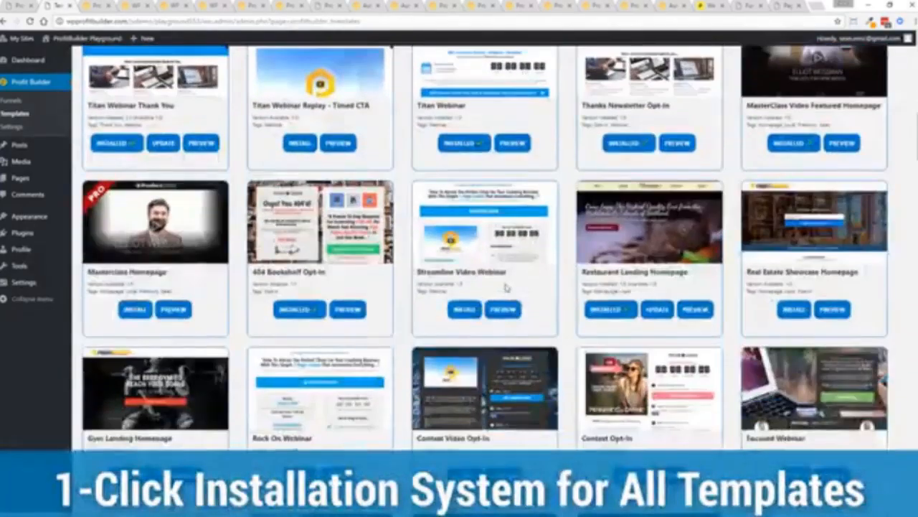
scroll("down", 3)
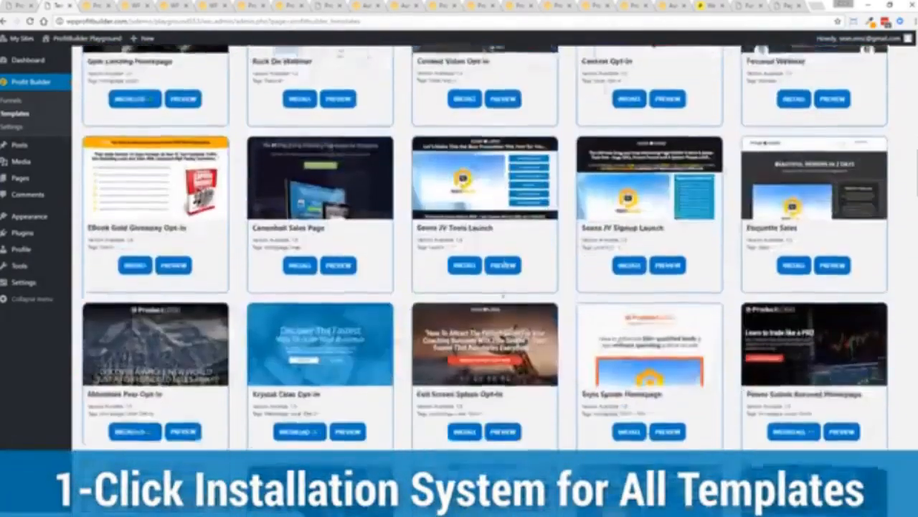
scroll("down", 3)
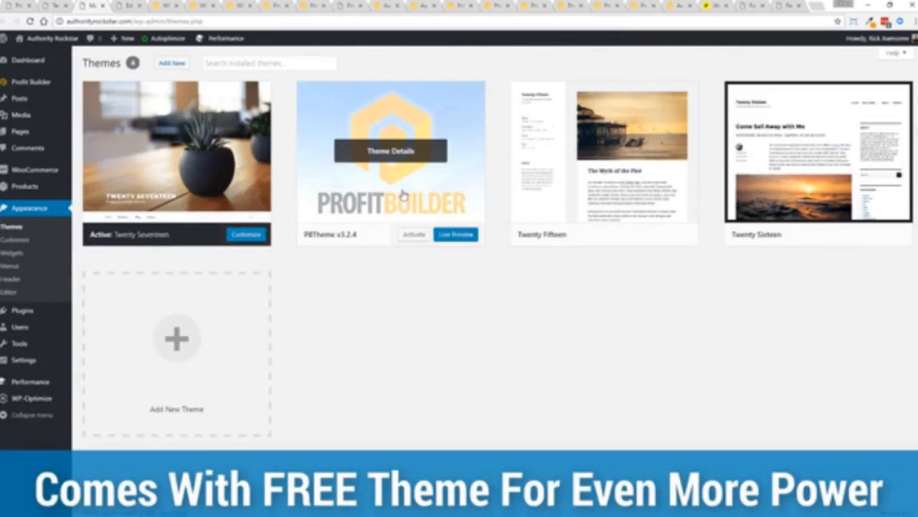
mouse_move(436, 341)
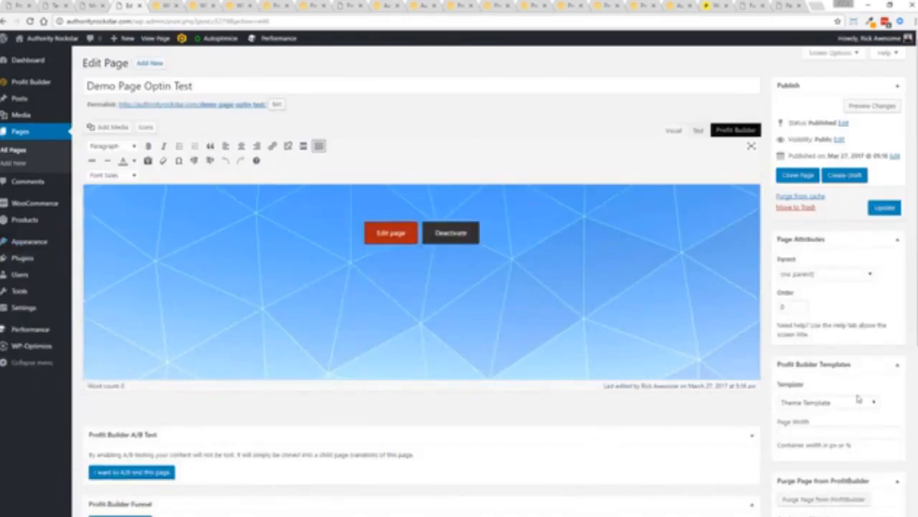
Step: Switch the page to the ProfitBuilder Full Width Page template and reopen it in the builder
scroll("down", 3)
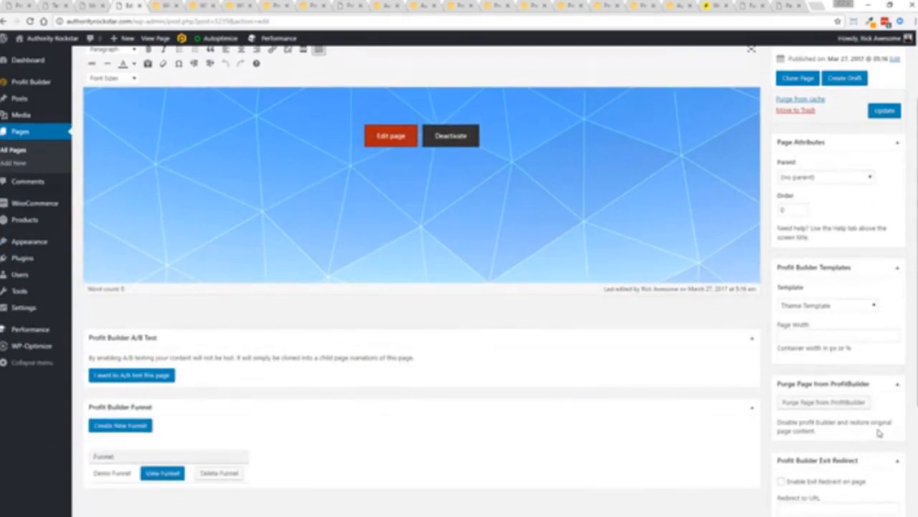
left_click(827, 304)
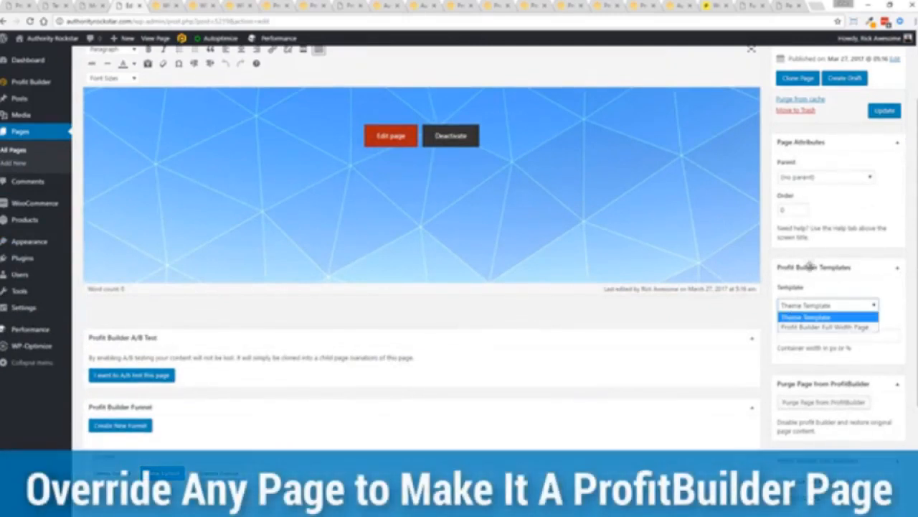
mouse_move(826, 327)
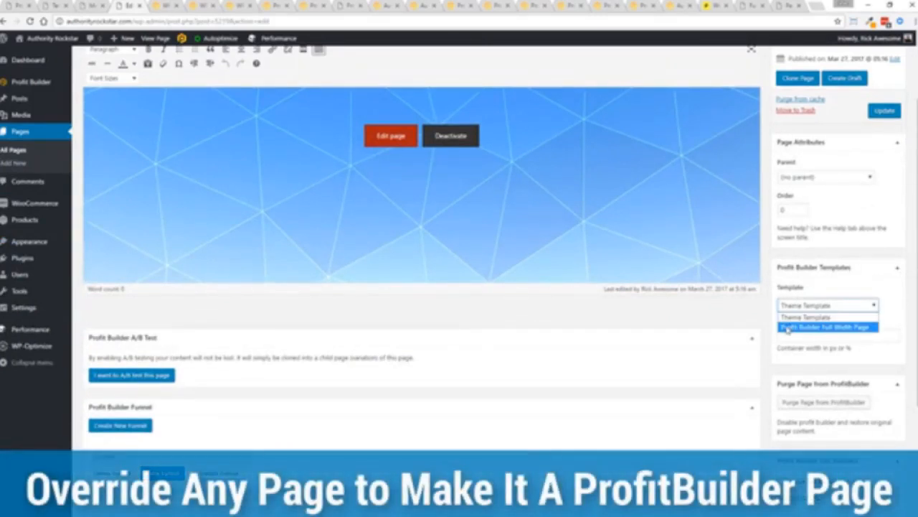
left_click(825, 327)
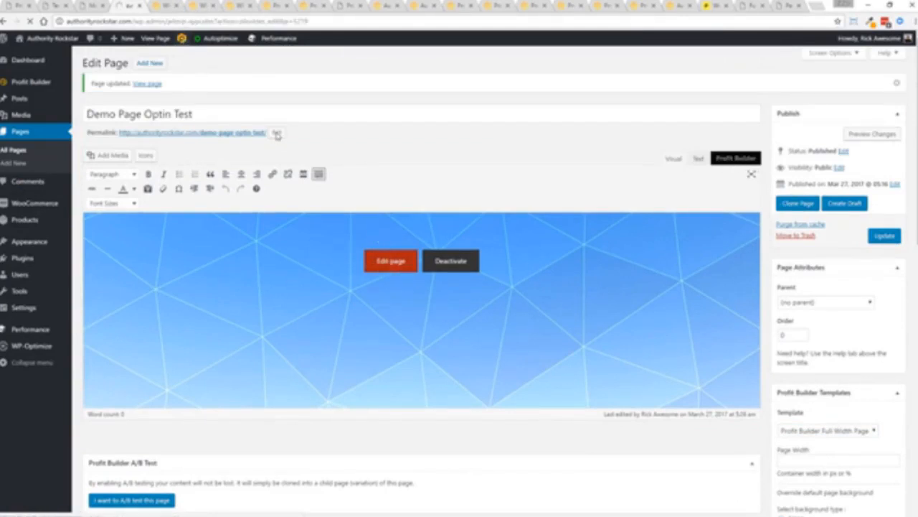
left_click(391, 262)
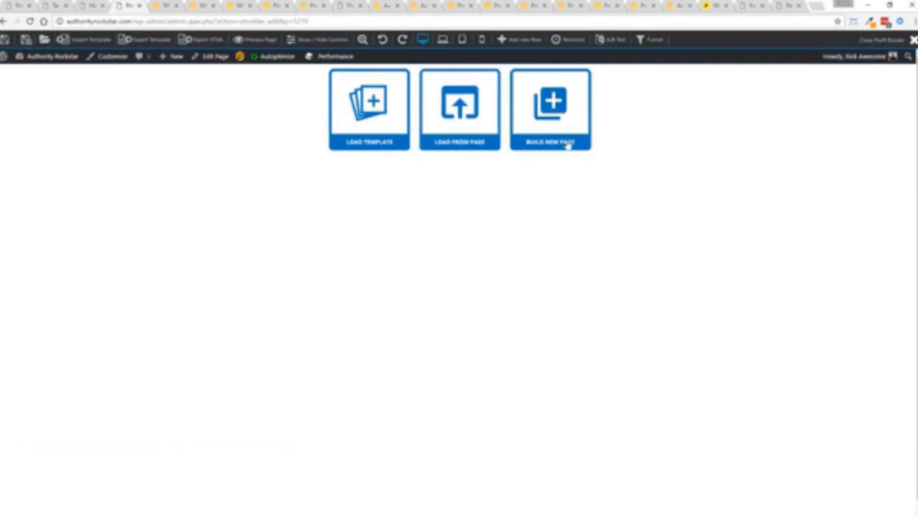
Step: Start a new page, browse the shortcode elements, and choose the Bridge to Success Opt-in template to load
left_click(551, 109)
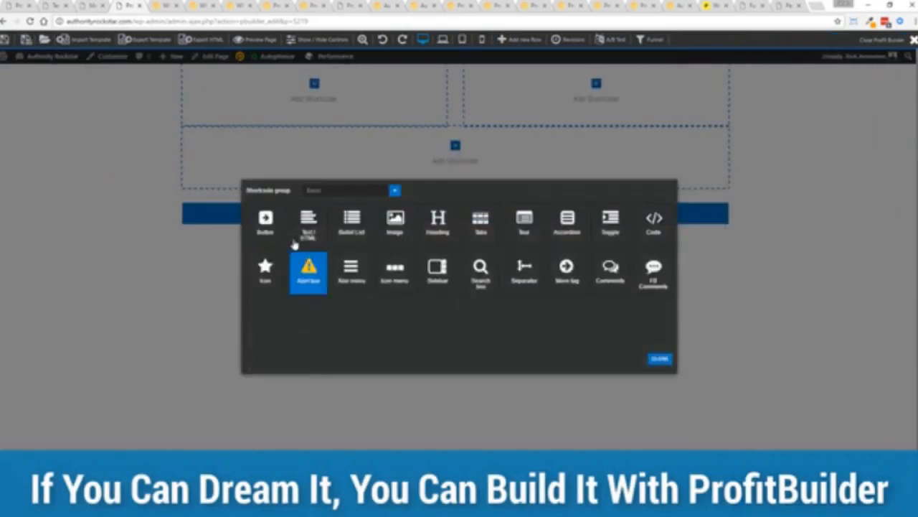
left_click(348, 189)
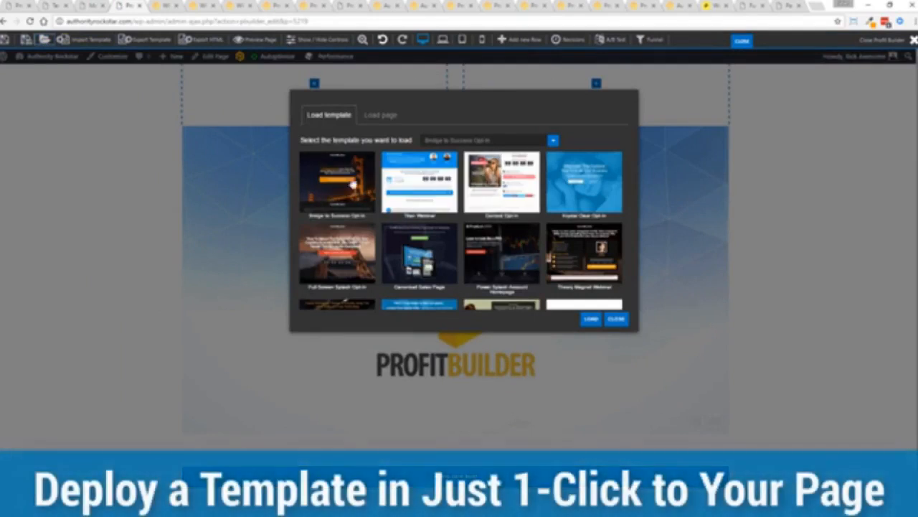
left_click(336, 181)
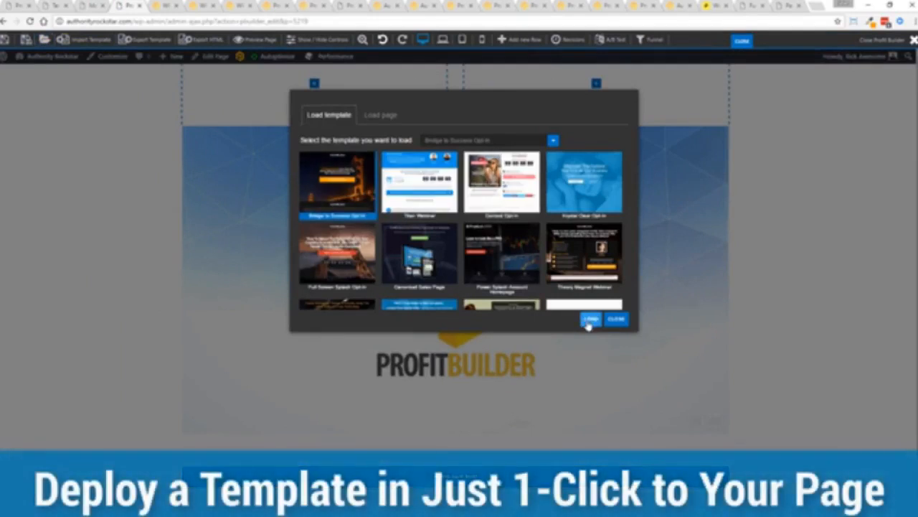
Step: Load the Bridge to Success template and adjust the download button's settings
left_click(590, 319)
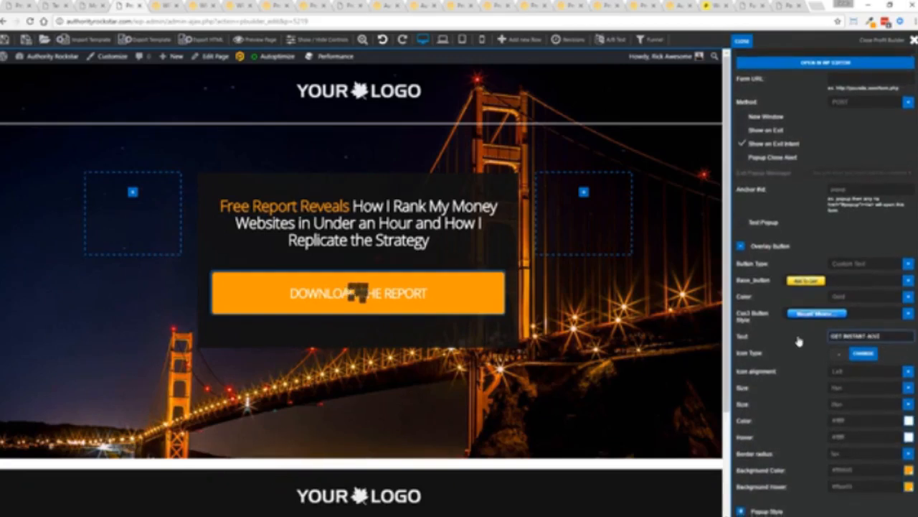
left_click(359, 293)
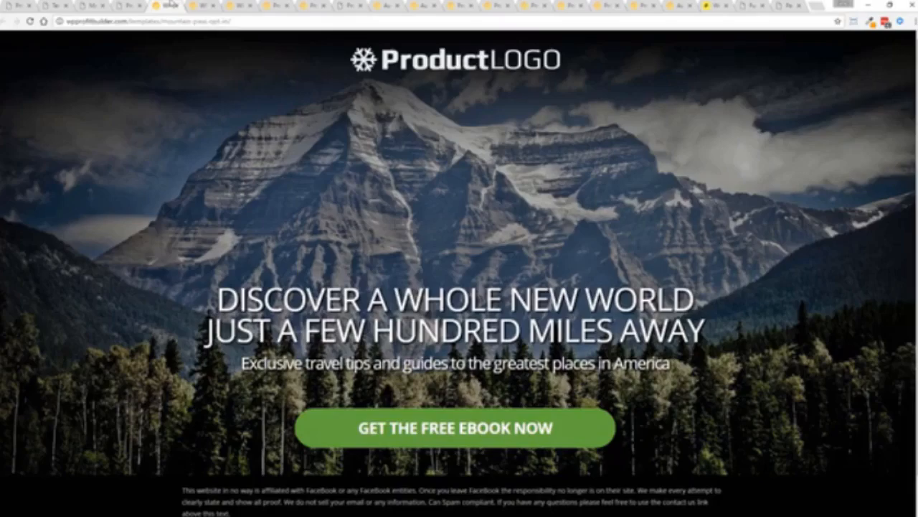
Step: View the mountain-themed Discover a Whole New World ebook opt-in page
left_click(454, 427)
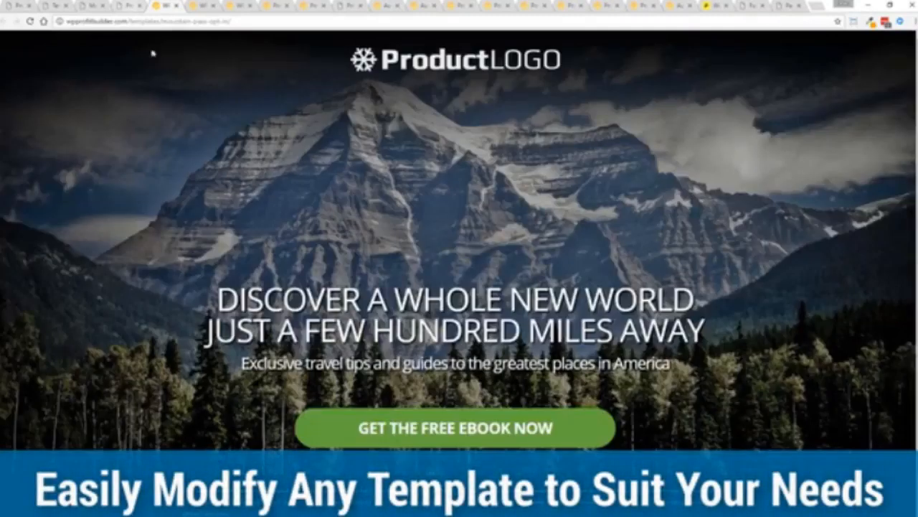
mouse_move(797, 224)
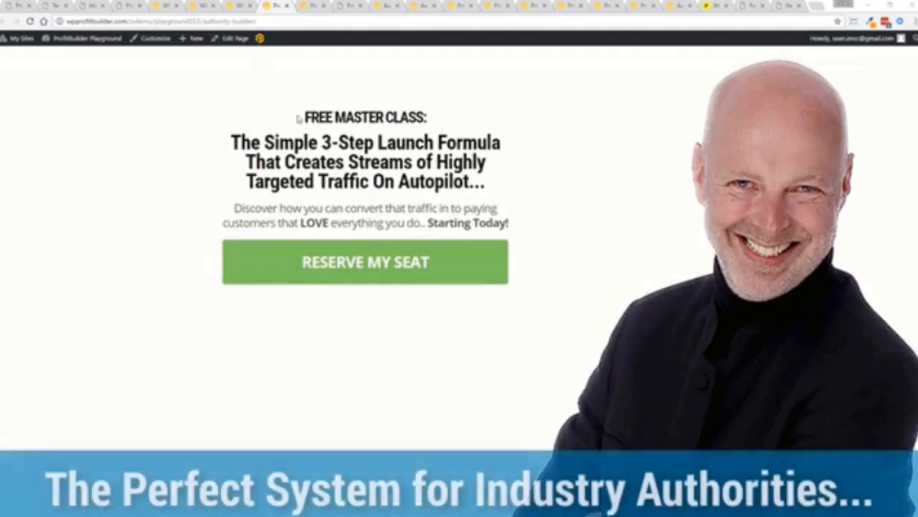
mouse_move(631, 151)
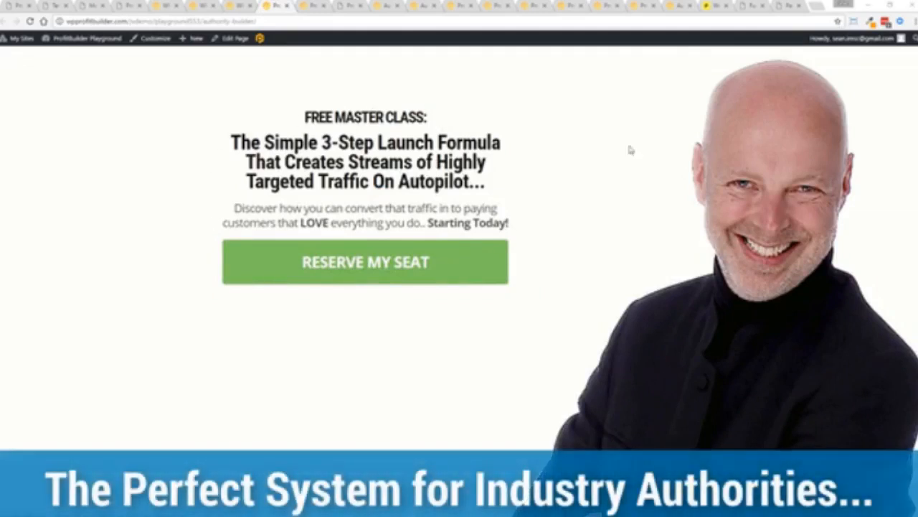
mouse_move(191, 172)
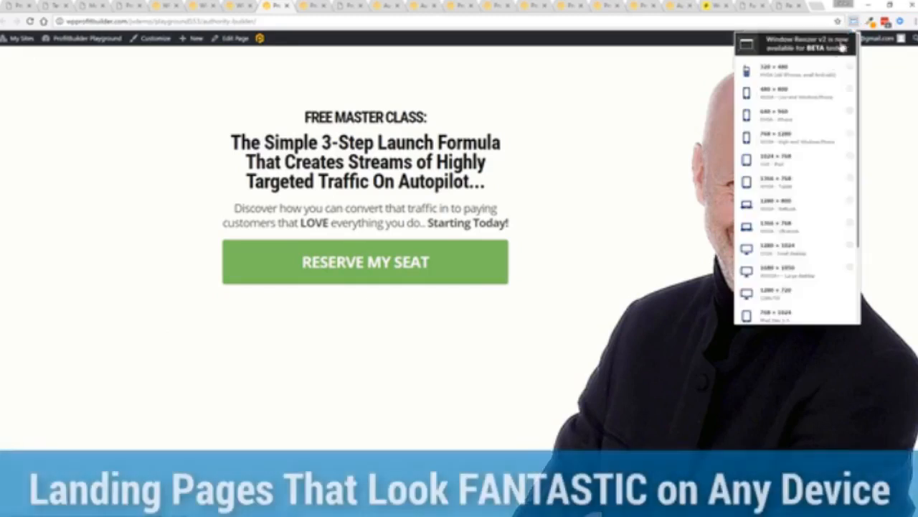
Step: Scroll down the Free Master Class landing page to review its content
scroll("down", 3)
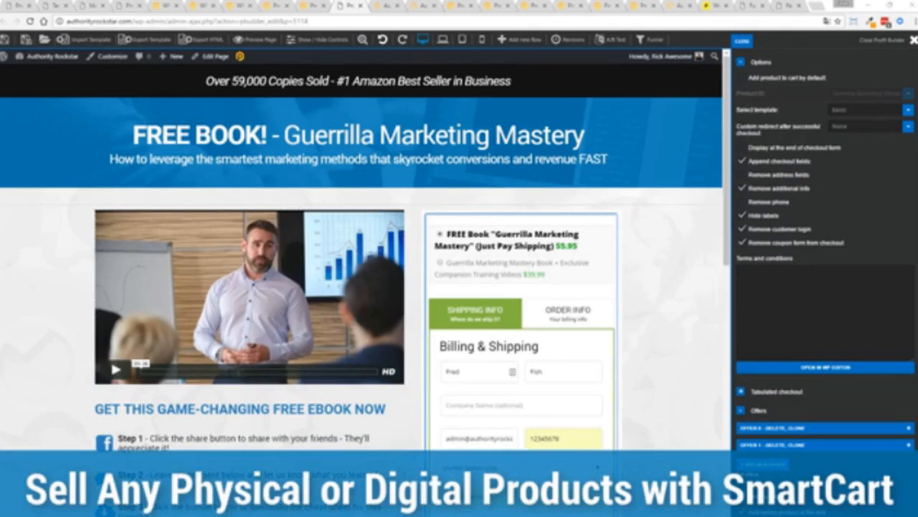
Step: Scroll through the Guerrilla Marketing Mastery SmartCart checkout down to its $39.99 order summary and order bump
scroll("down", 3)
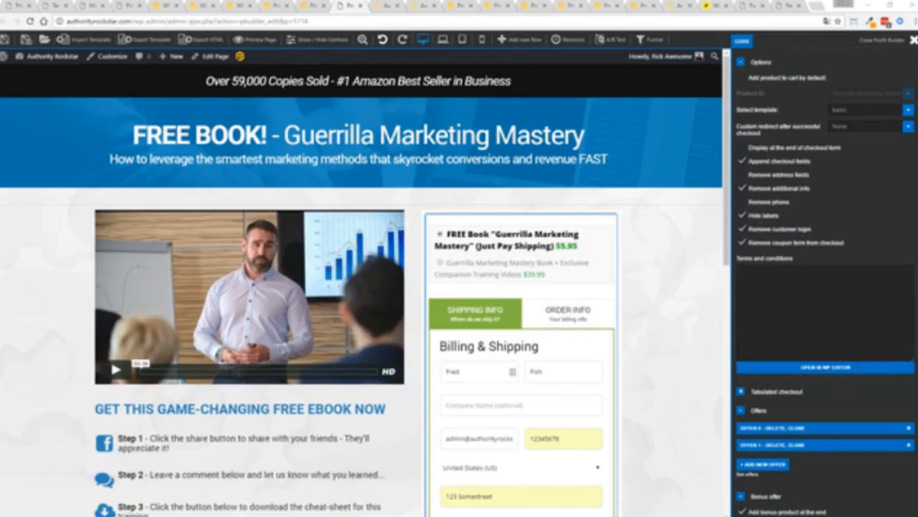
mouse_move(114, 280)
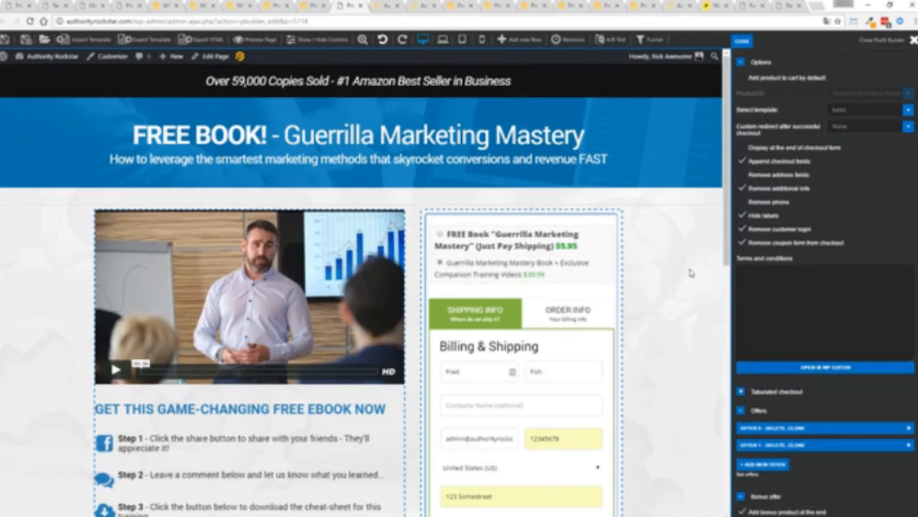
scroll("down", 3)
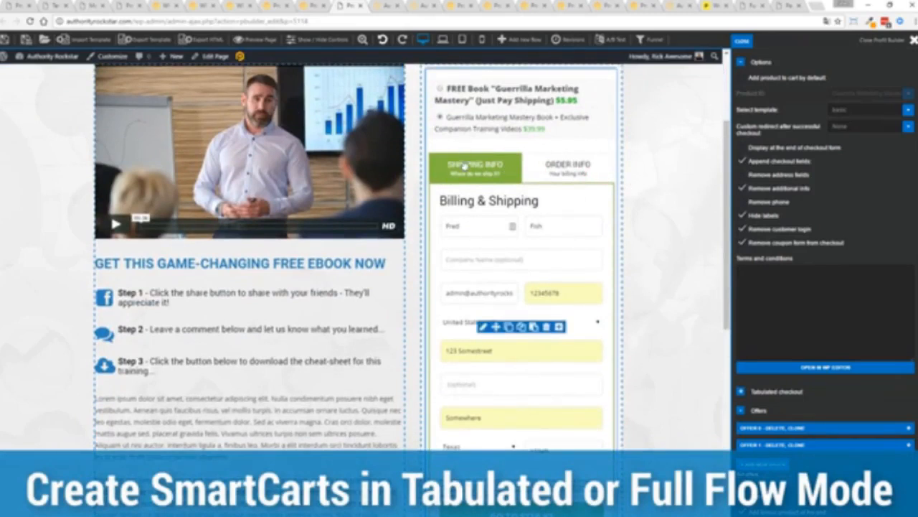
mouse_move(663, 171)
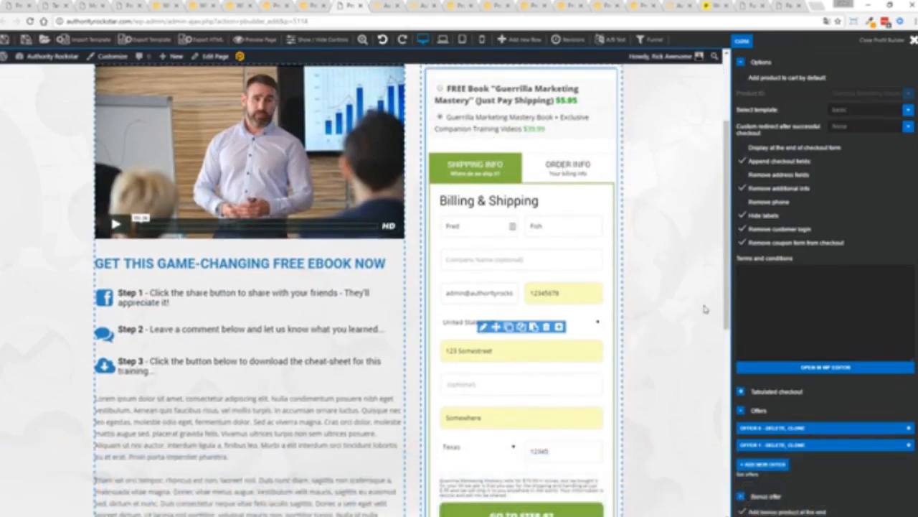
mouse_move(680, 336)
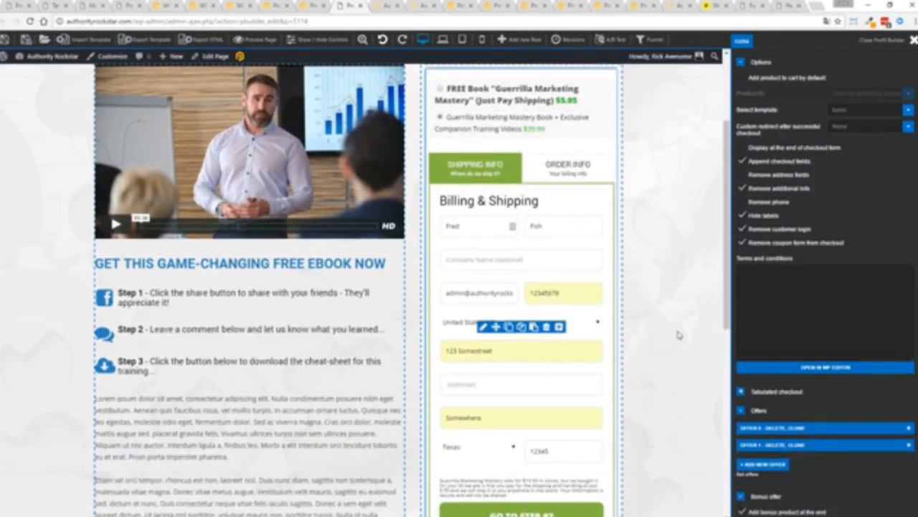
scroll("down", 3)
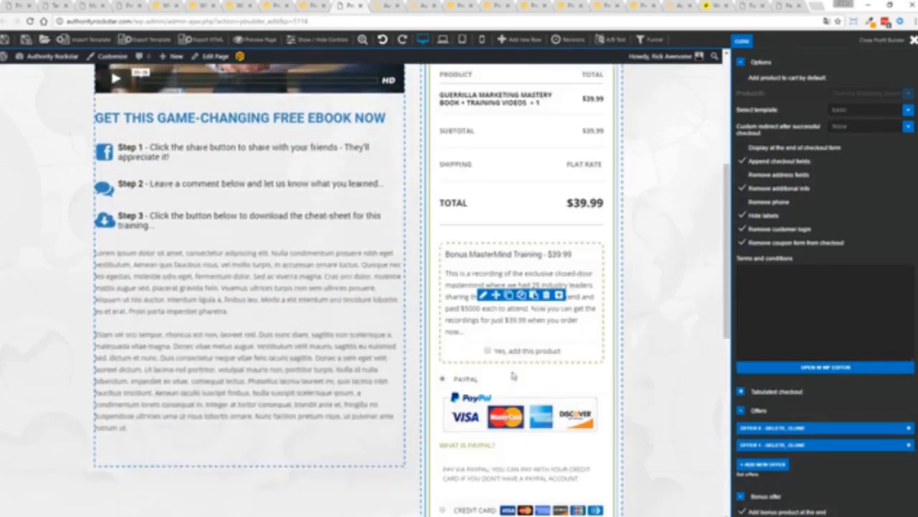
scroll("up", 3)
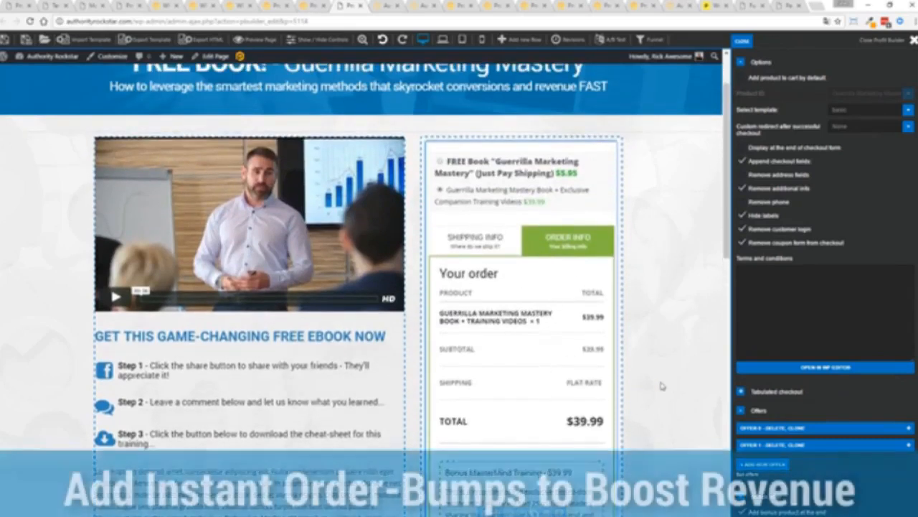
scroll("down", 3)
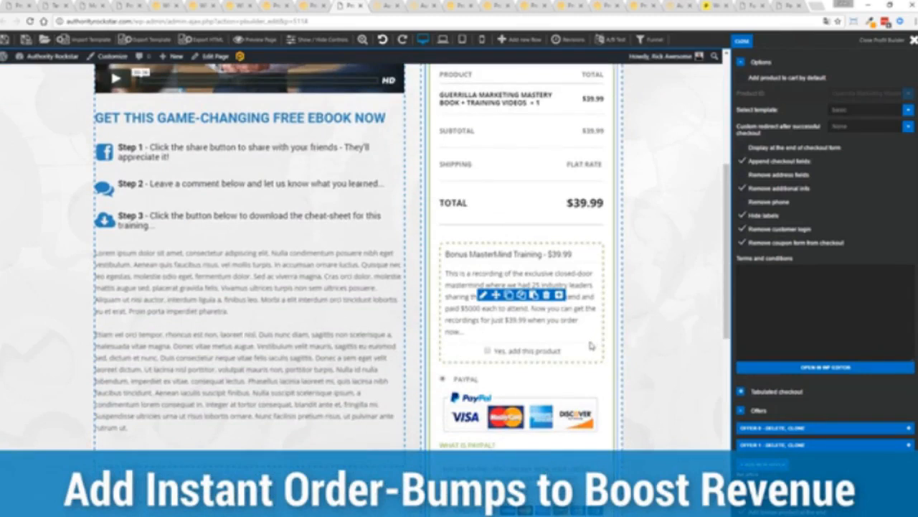
scroll("down", 3)
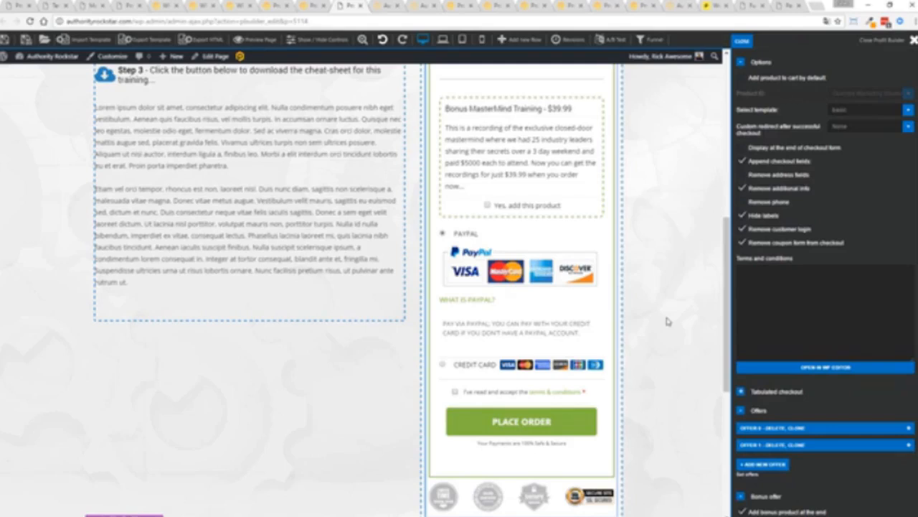
mouse_move(642, 302)
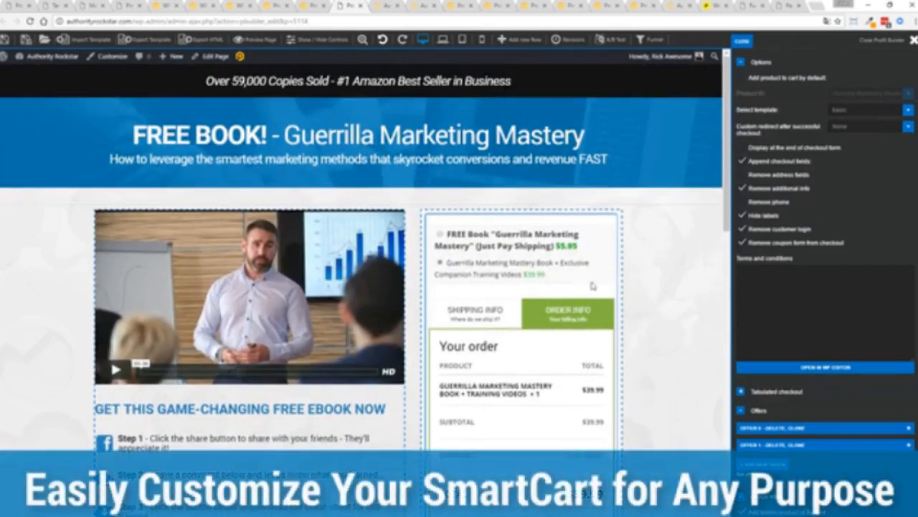
Step: Return to the Shipping Info step, accept the Masterclass Videos bump for a $79.98 total, and review payment options
left_click(475, 313)
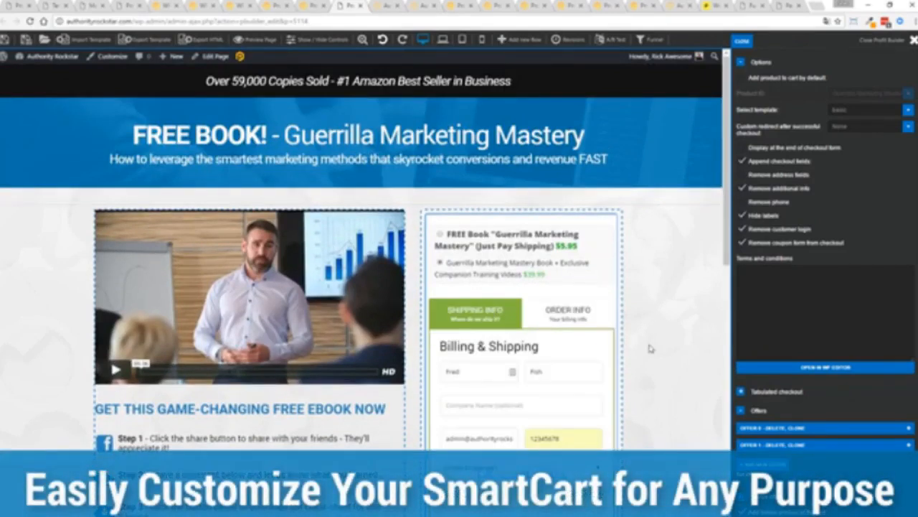
scroll("down", 3)
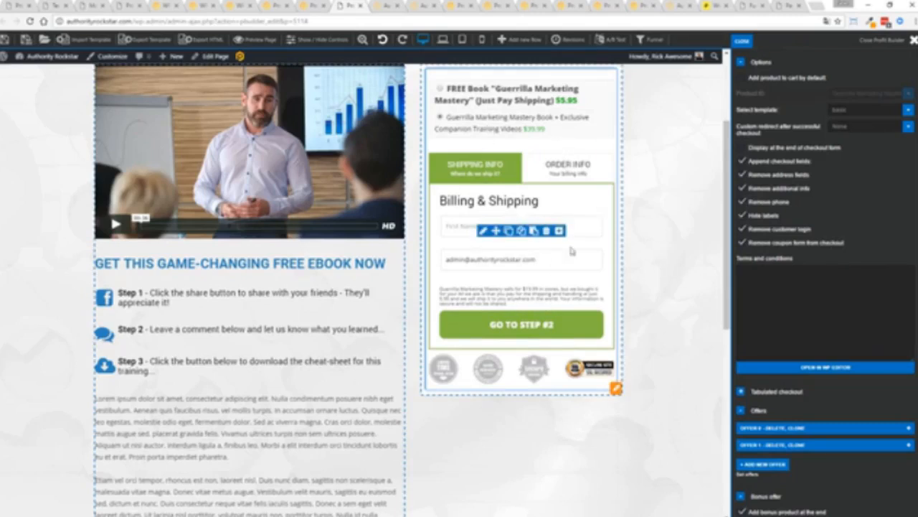
scroll("up", 3)
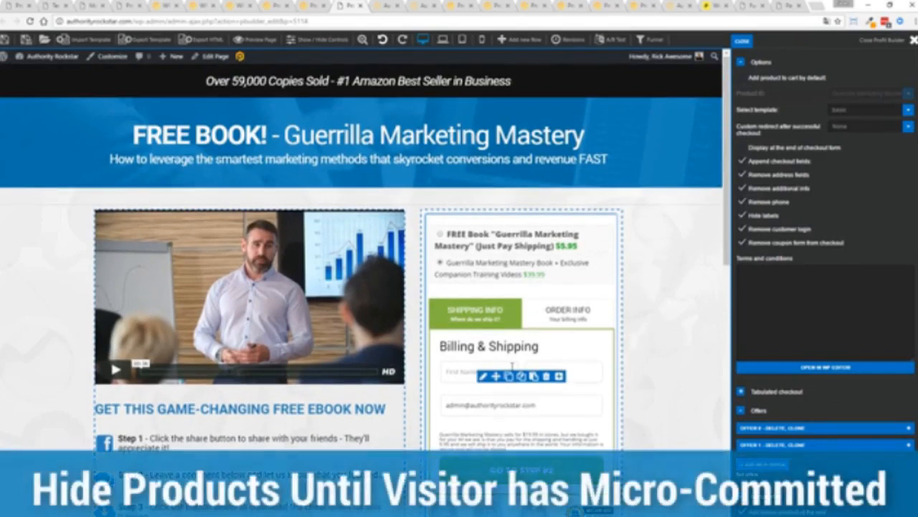
mouse_move(581, 343)
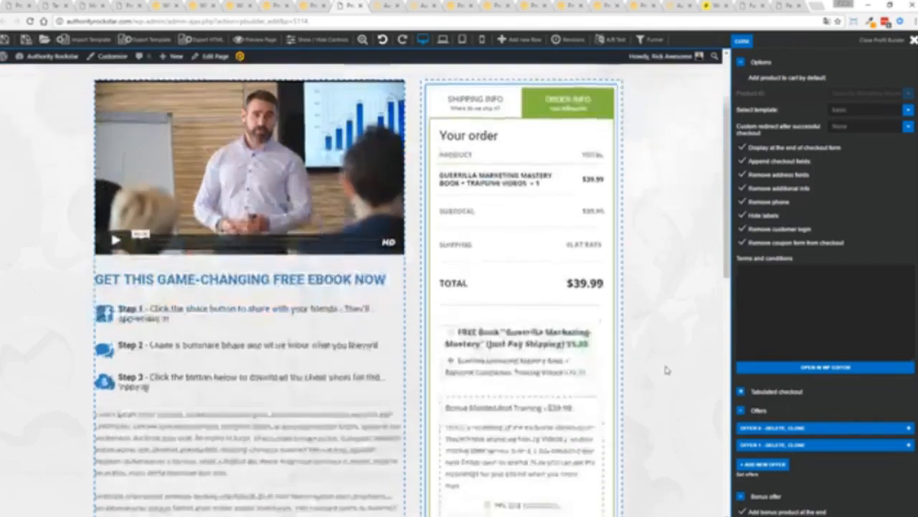
scroll("down", 3)
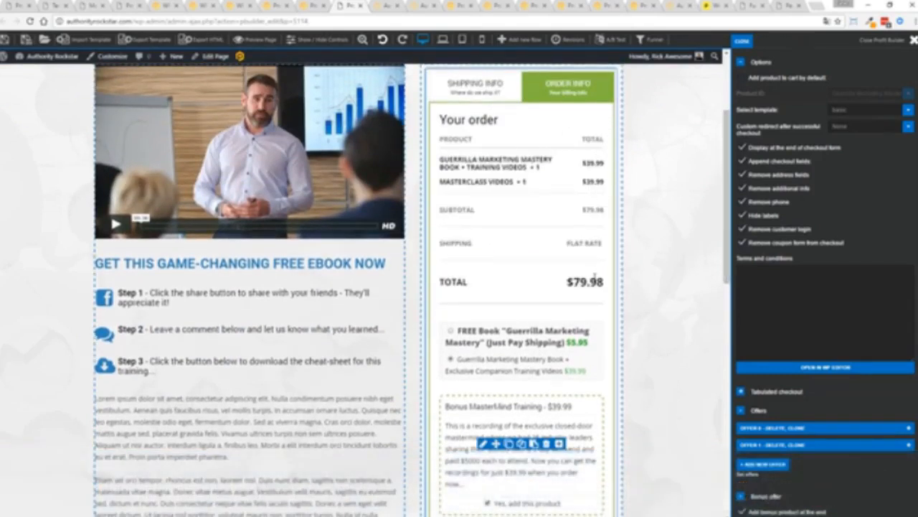
scroll("down", 3)
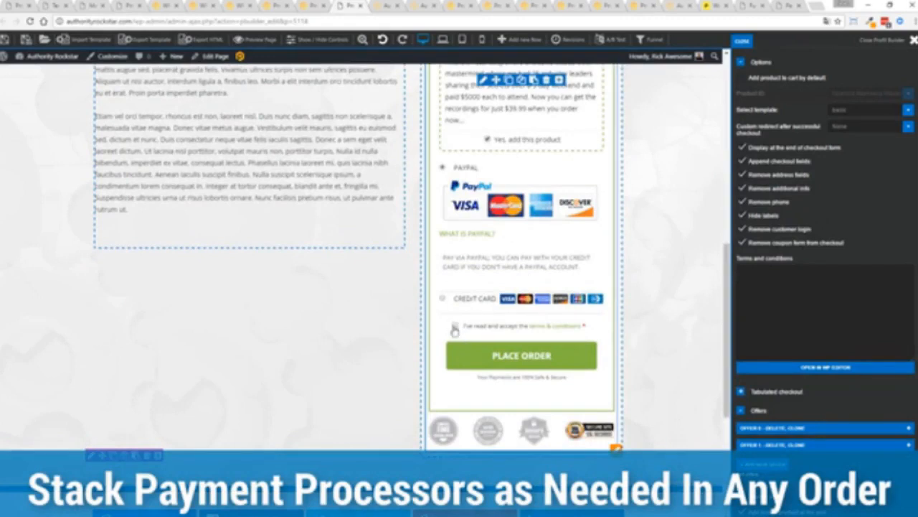
scroll("up", 3)
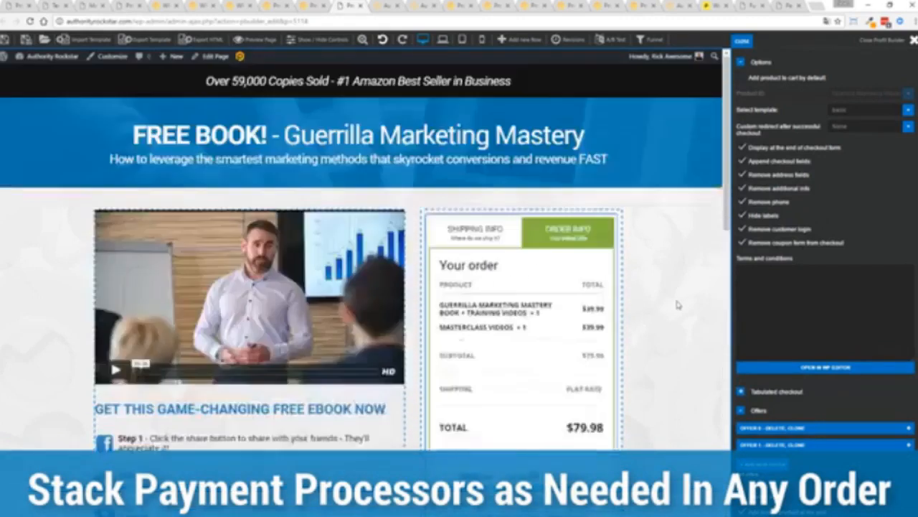
scroll("down", 3)
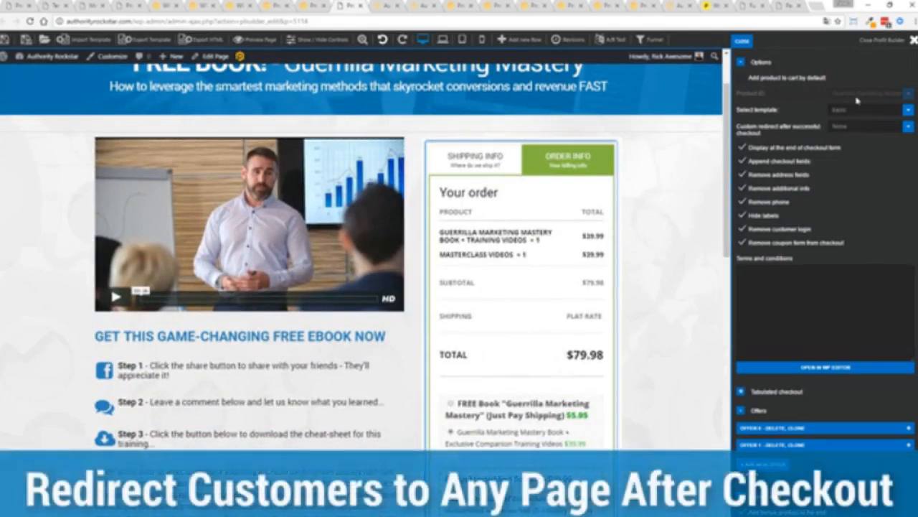
mouse_move(859, 127)
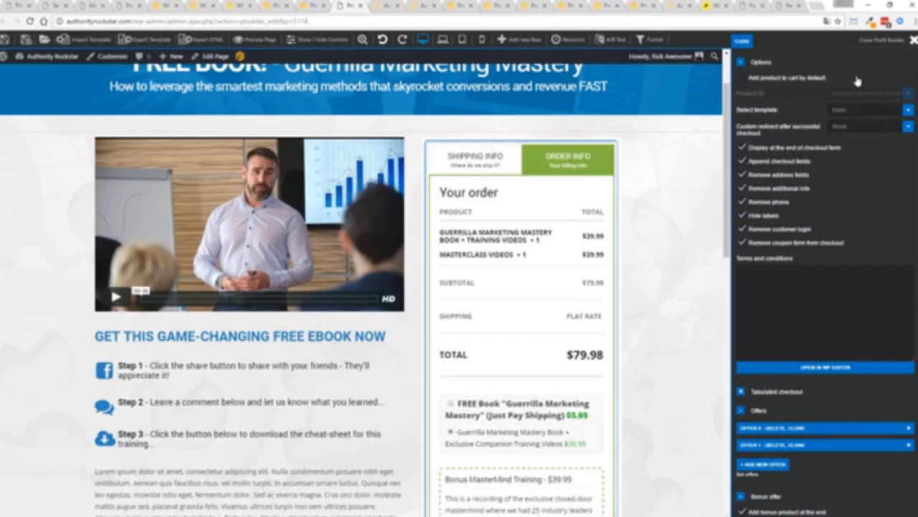
mouse_move(761, 41)
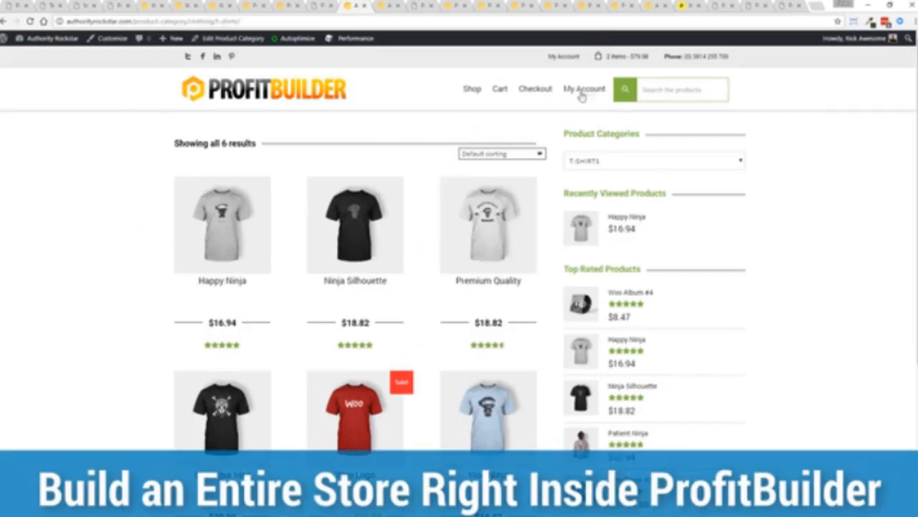
mouse_move(792, 195)
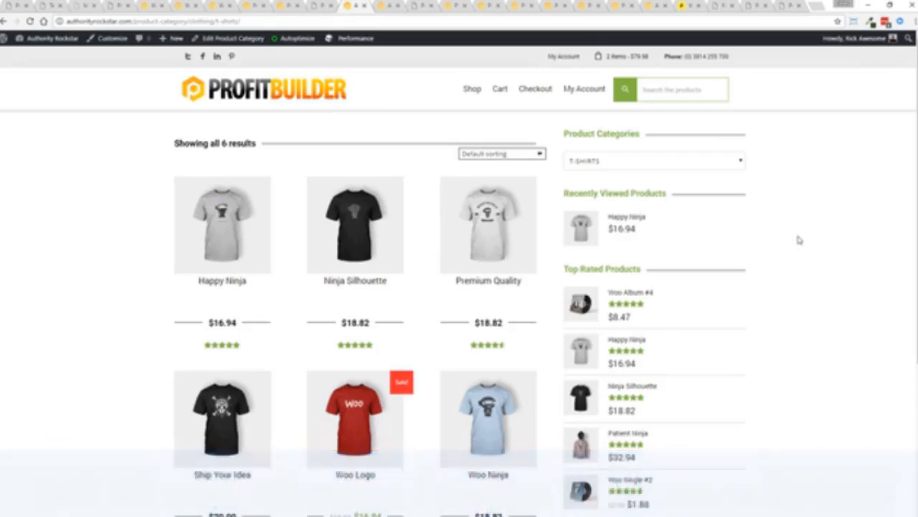
mouse_move(479, 92)
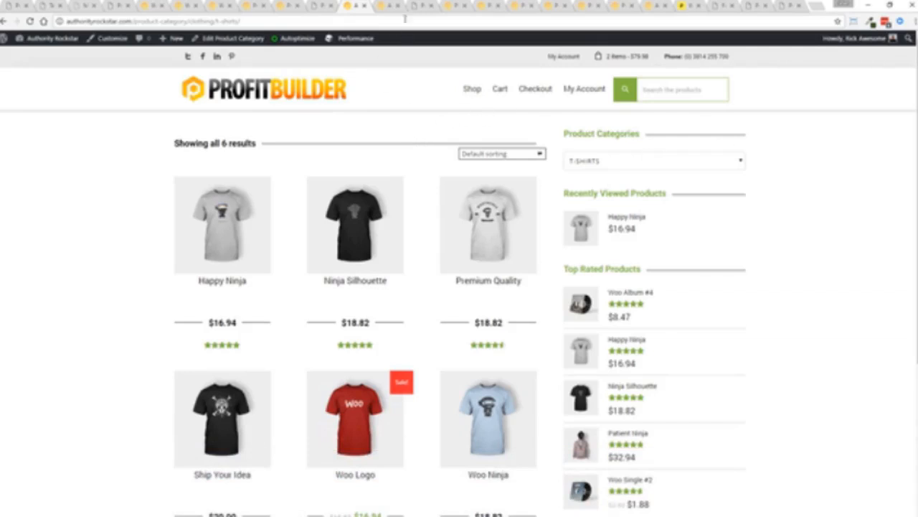
Step: View the $16.94 Happy Ninja T-shirt product page from the T-shirts category
left_click(221, 224)
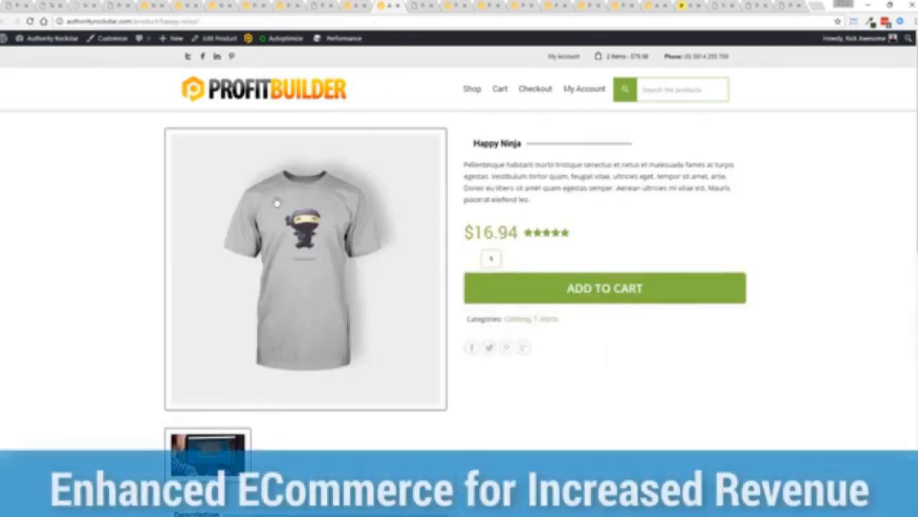
scroll("down", 3)
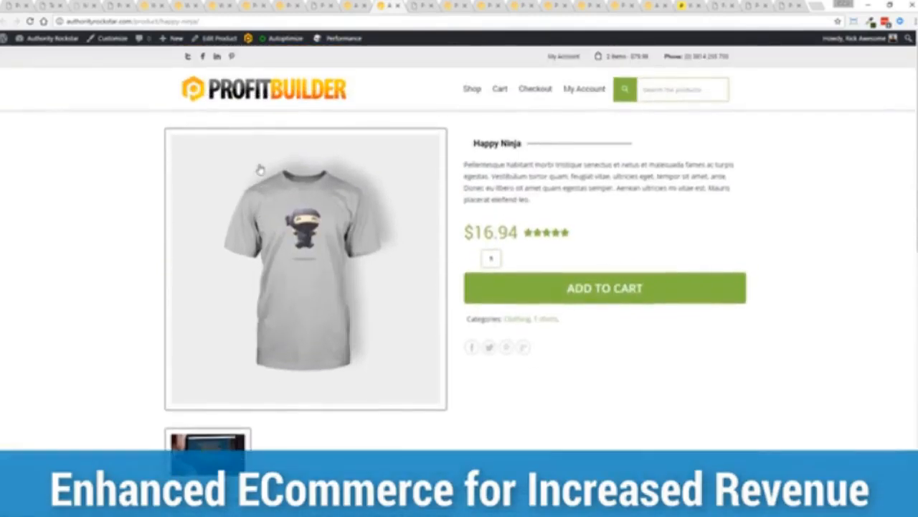
mouse_move(257, 167)
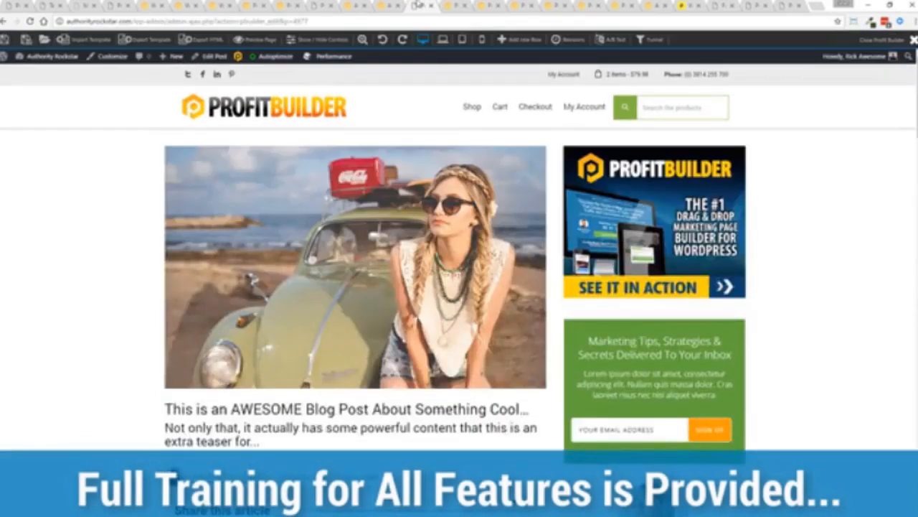
mouse_move(105, 206)
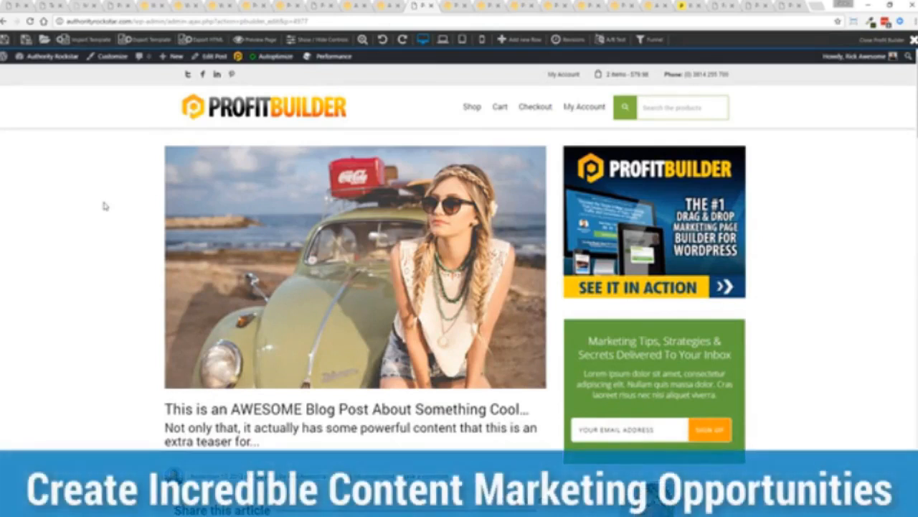
Step: Scroll through the blog post in the editor past its opt-in form and back up
scroll("down", 3)
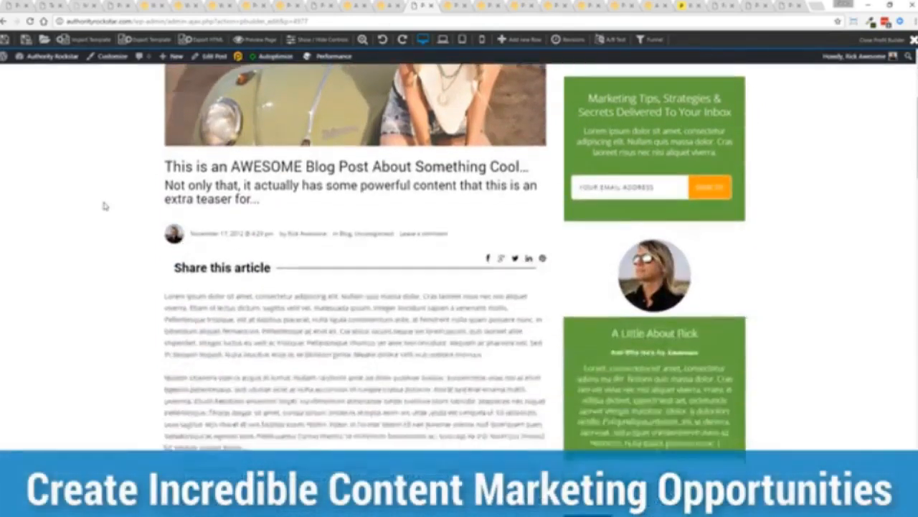
scroll("down", 3)
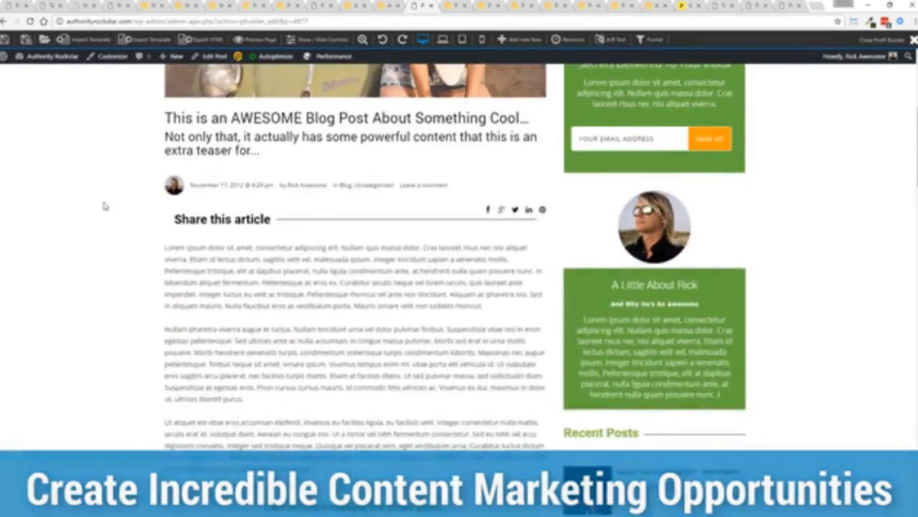
scroll("down", 3)
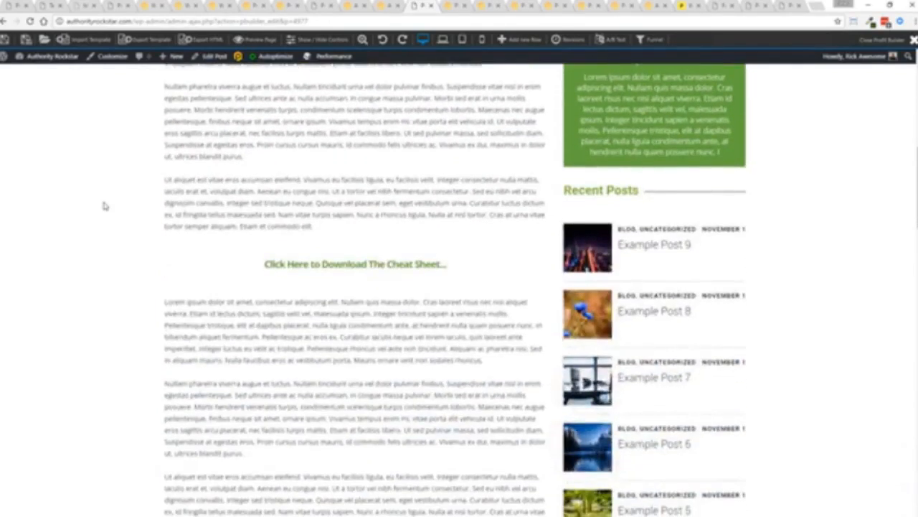
scroll("up", 3)
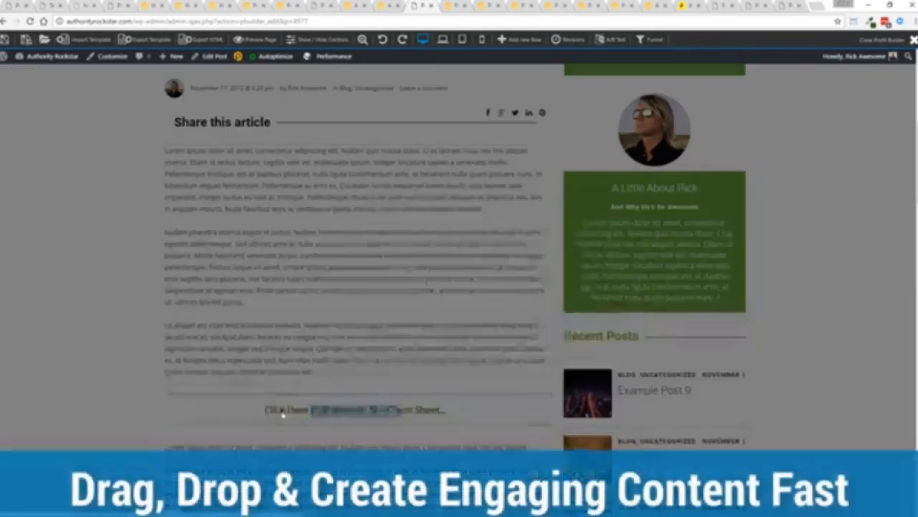
Step: Select the post's body text block, then move on to the gym landing page
left_click(356, 411)
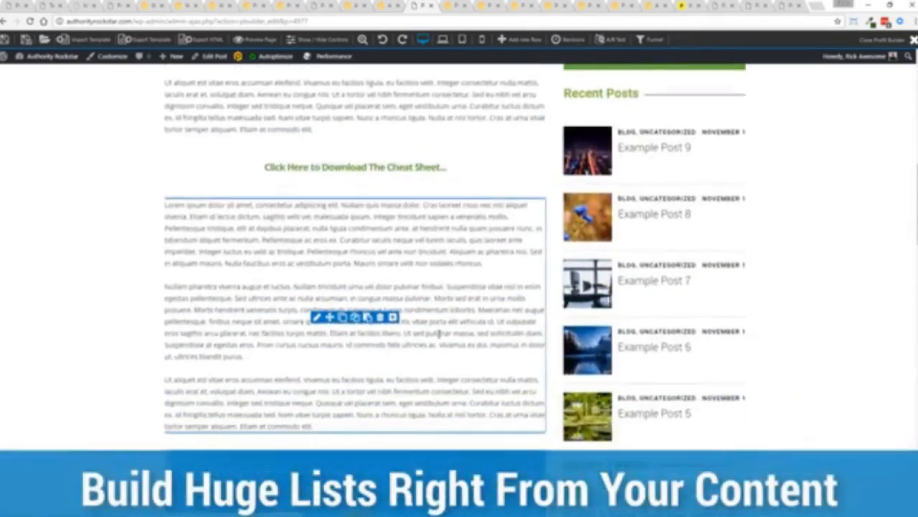
scroll("down", 3)
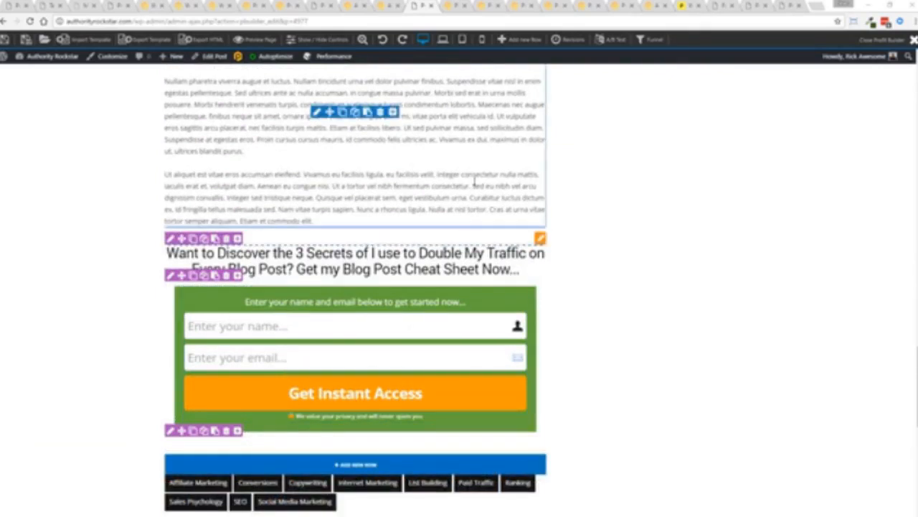
scroll("down", 3)
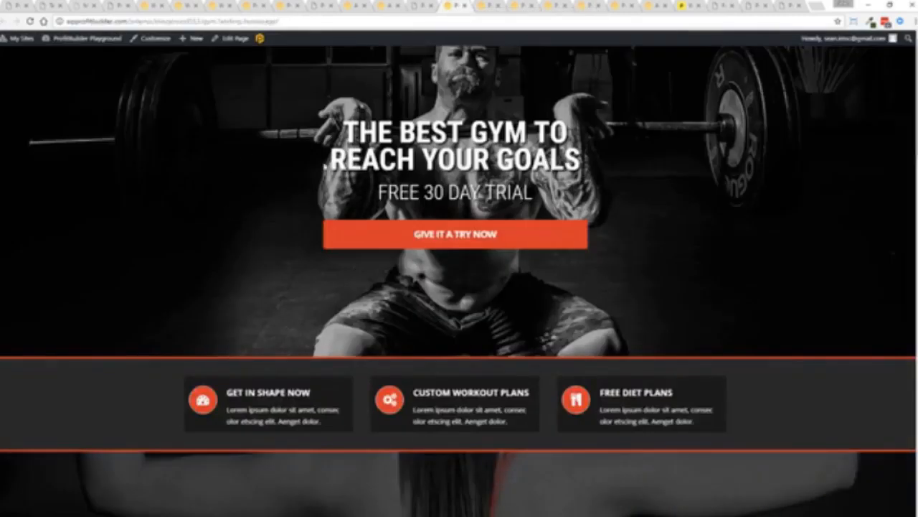
Step: Scroll down through the gym landing page before the webinar registration page appears
scroll("down", 3)
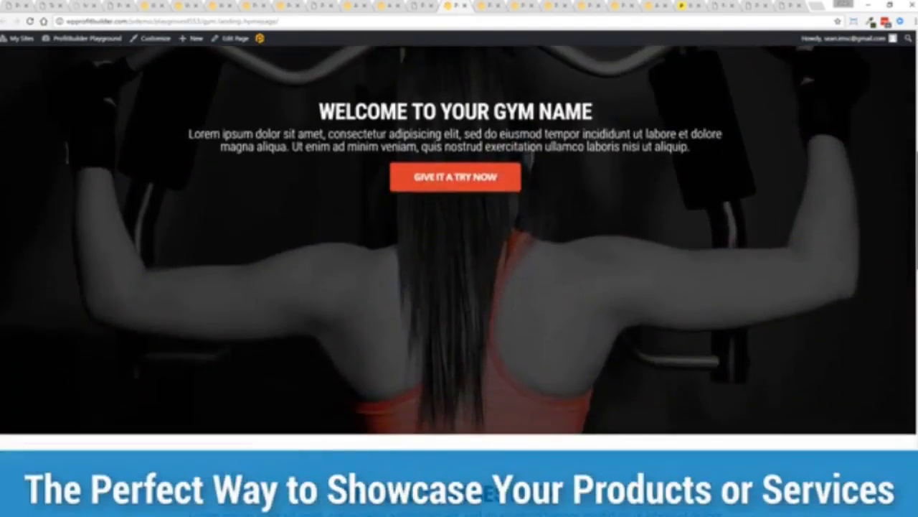
scroll("down", 3)
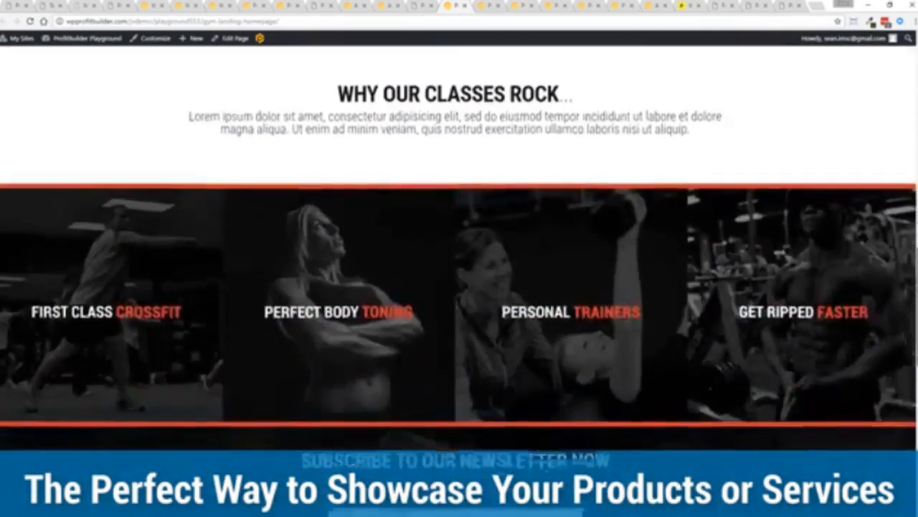
scroll("down", 3)
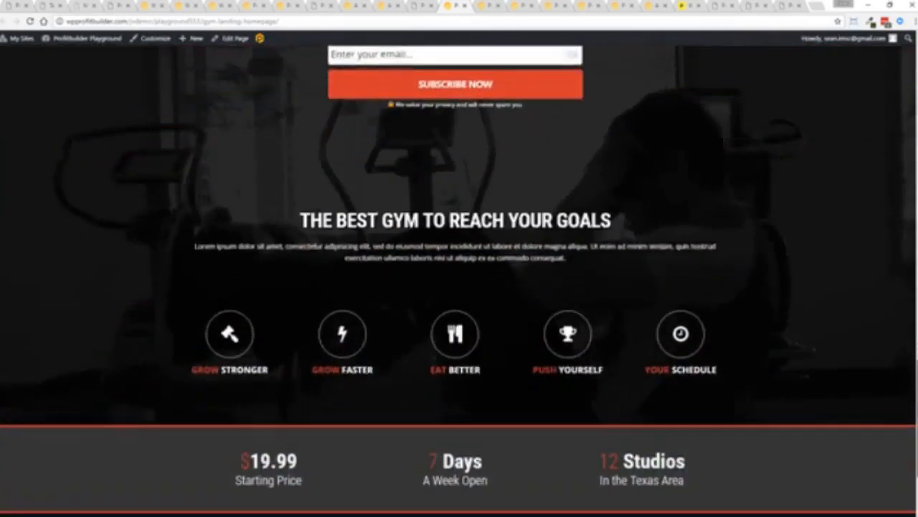
scroll("down", 3)
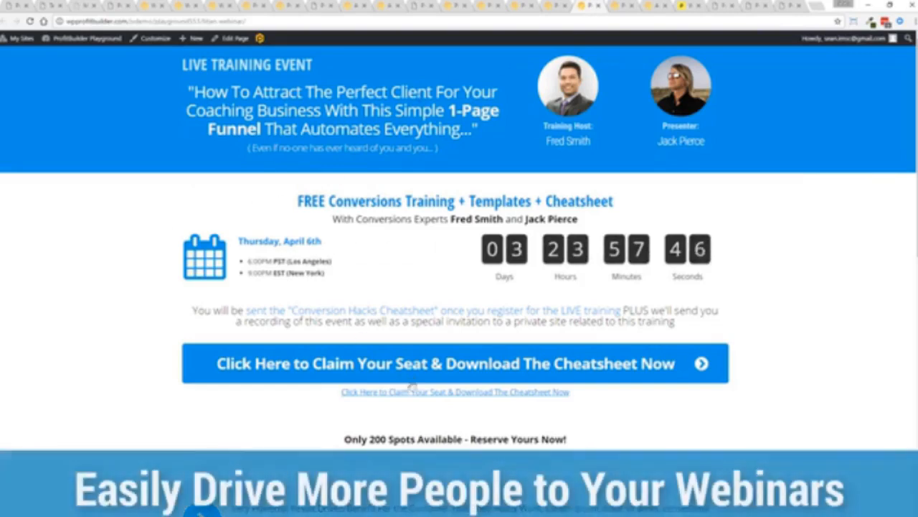
Step: Leave the webinar page for the authorityrockstar.com ProfitBuilder homepage
left_click(455, 363)
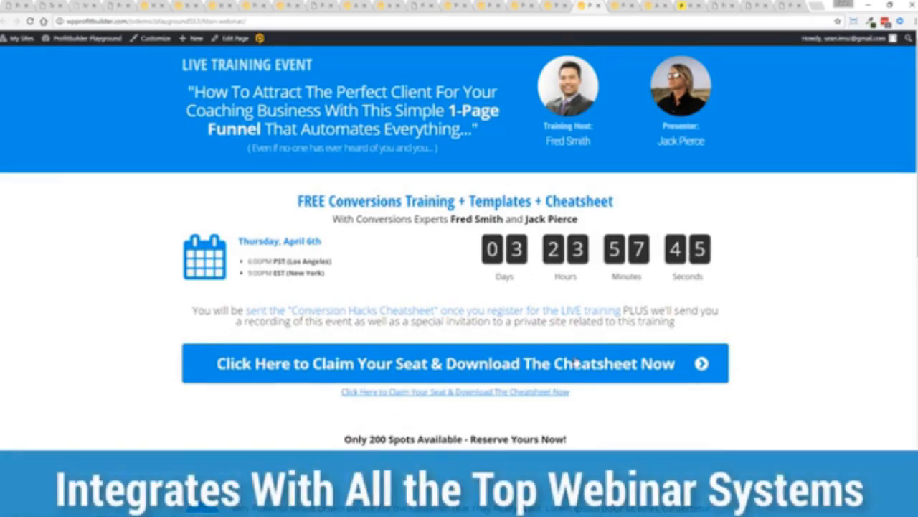
mouse_move(726, 258)
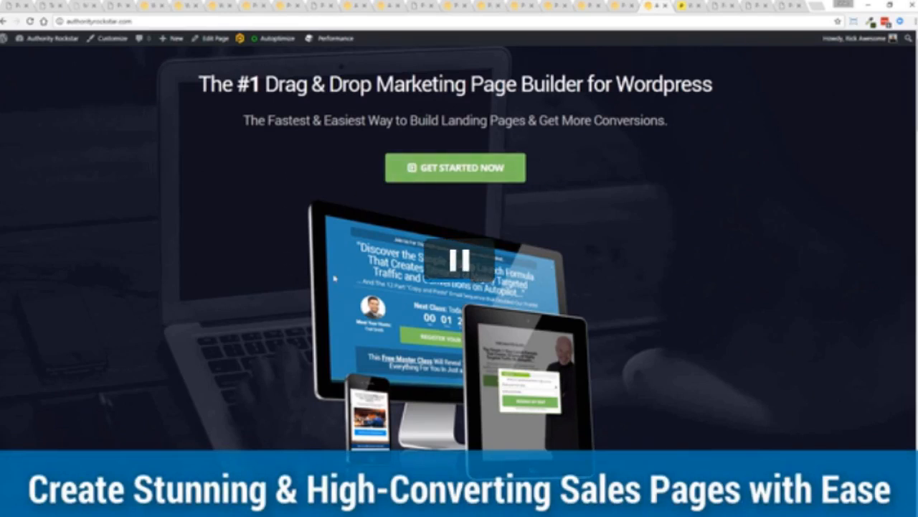
mouse_move(200, 288)
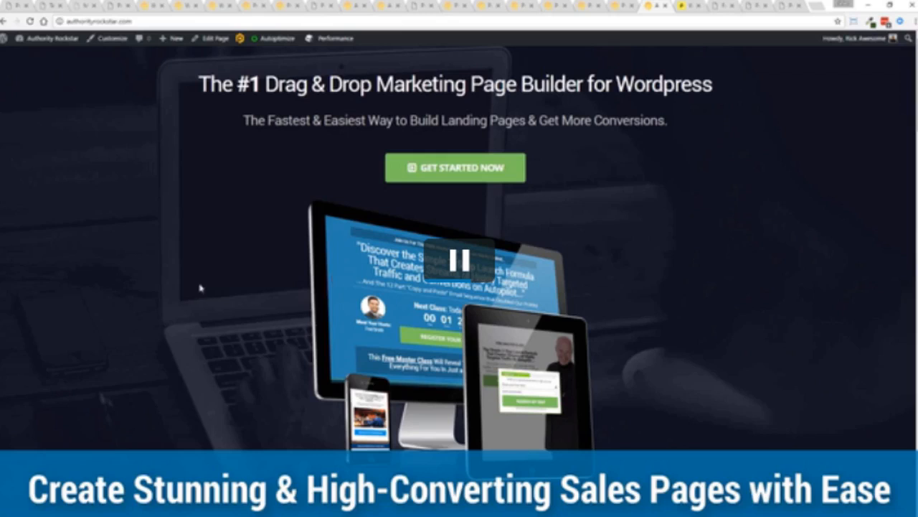
left_click(457, 259)
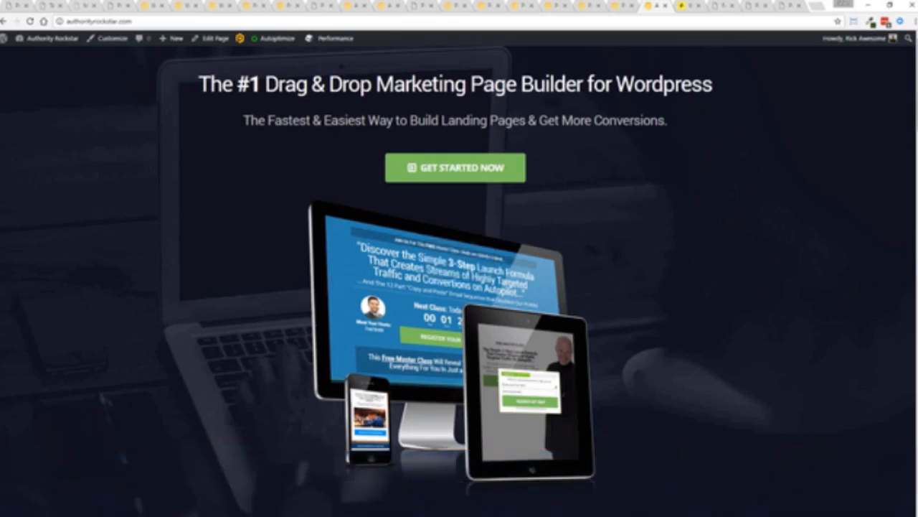
scroll("down", 3)
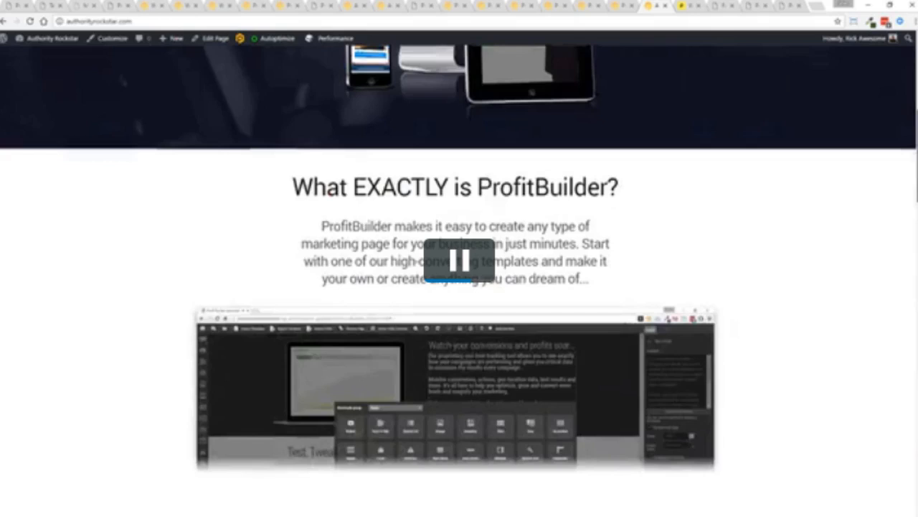
scroll("down", 3)
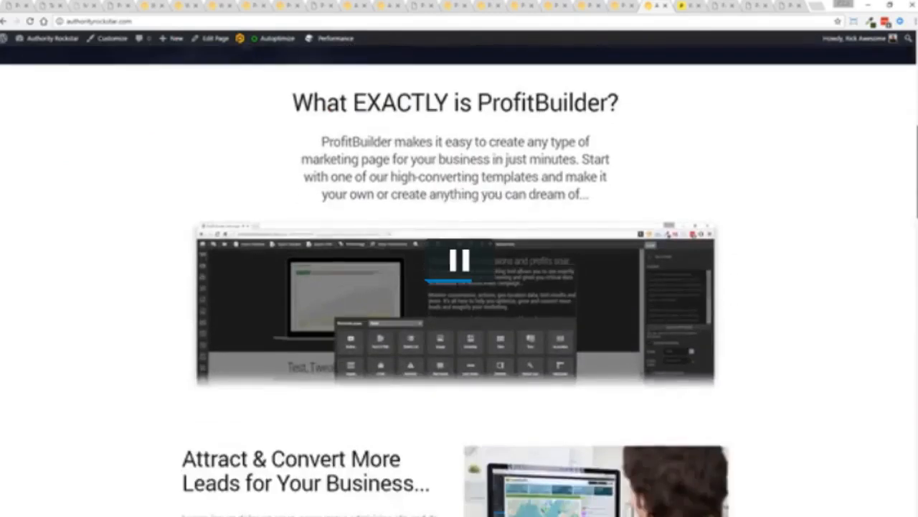
scroll("down", 3)
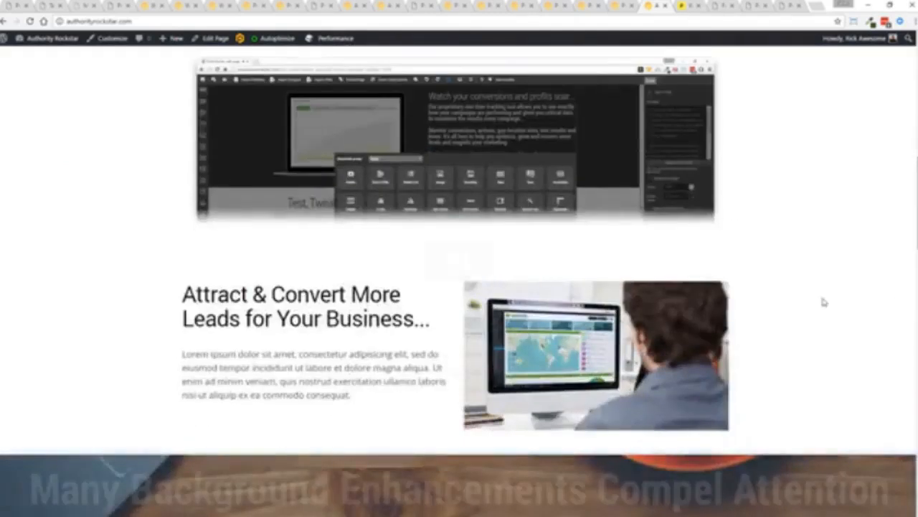
scroll("down", 3)
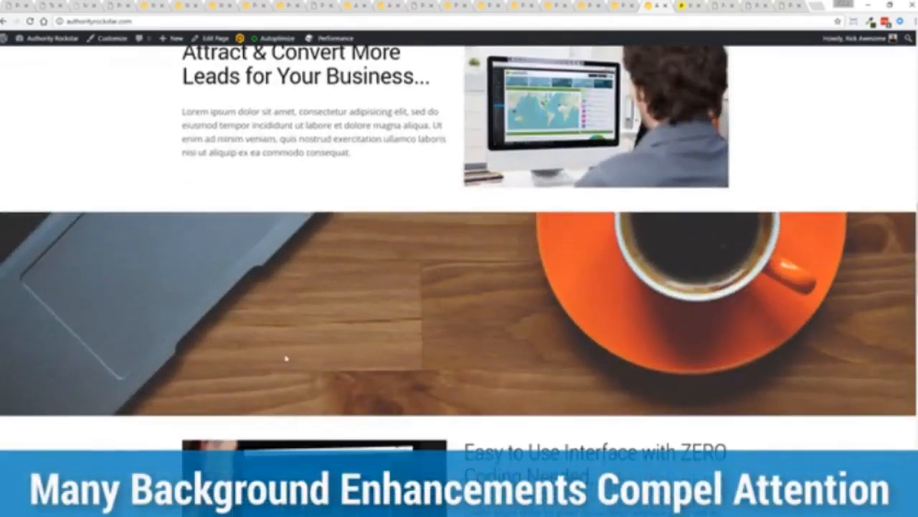
scroll("down", 3)
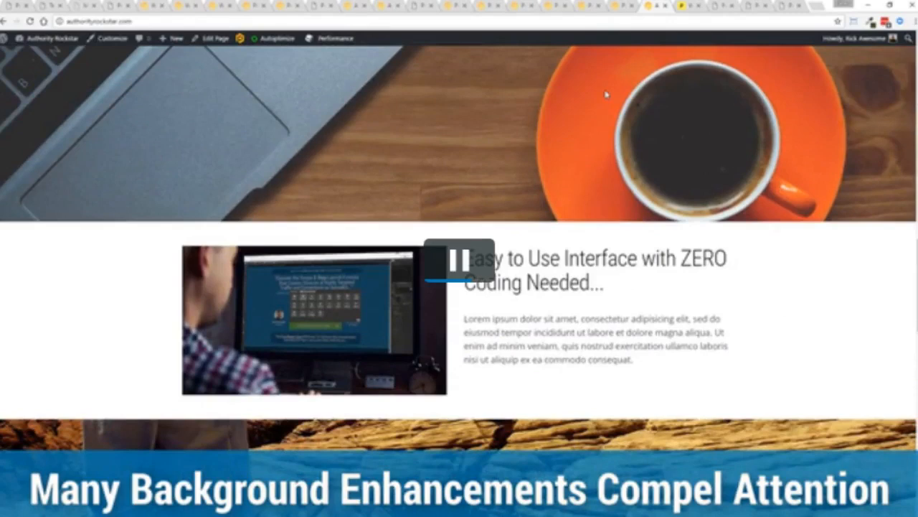
scroll("down", 3)
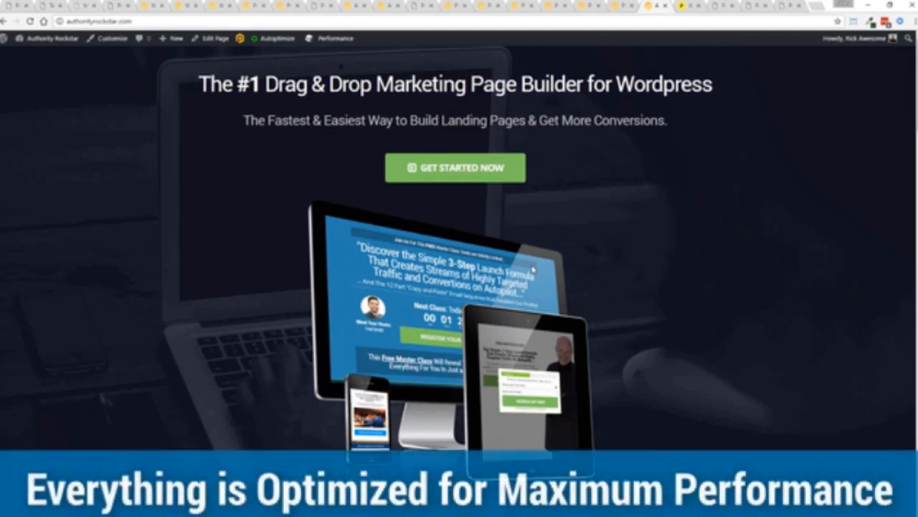
Step: Bring up the Pingdom speed test results for authorityrockstar.com
scroll("down", 3)
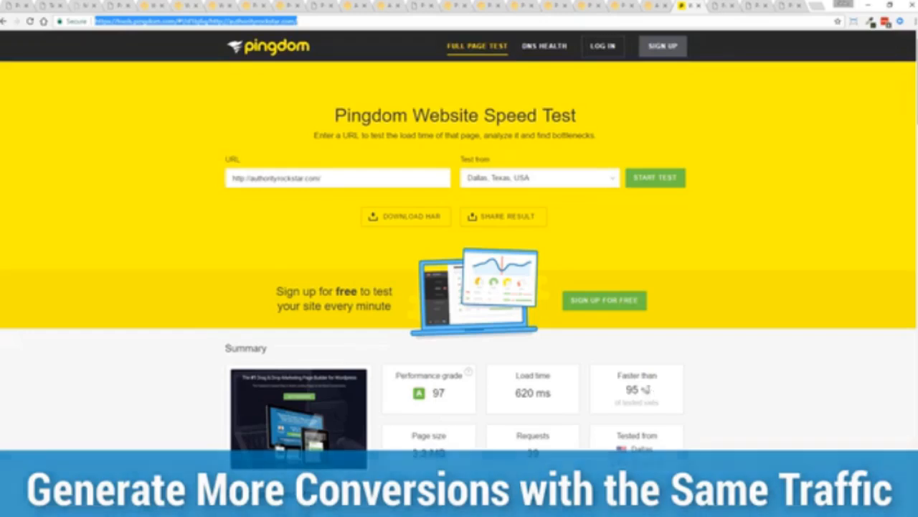
Step: Rerun the Pingdom test, now showing grade 97 with a 791 ms load time
double_click(533, 393)
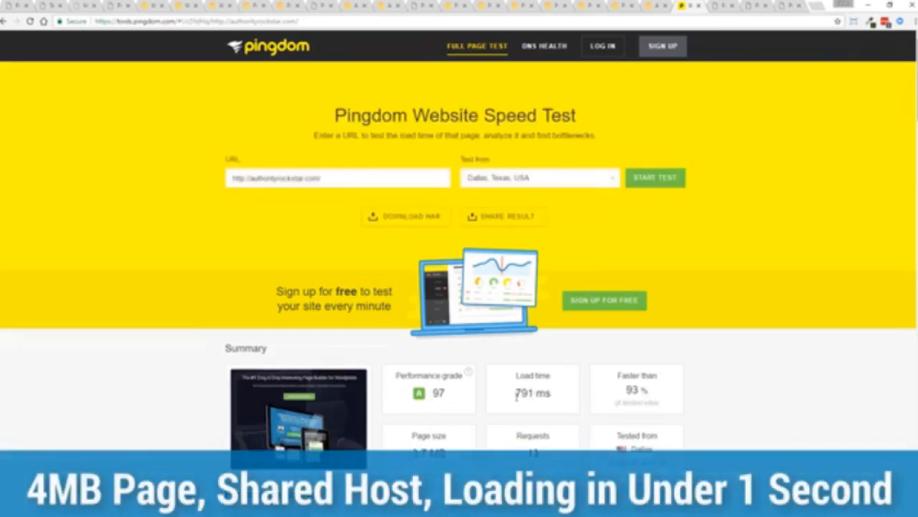
mouse_move(735, 327)
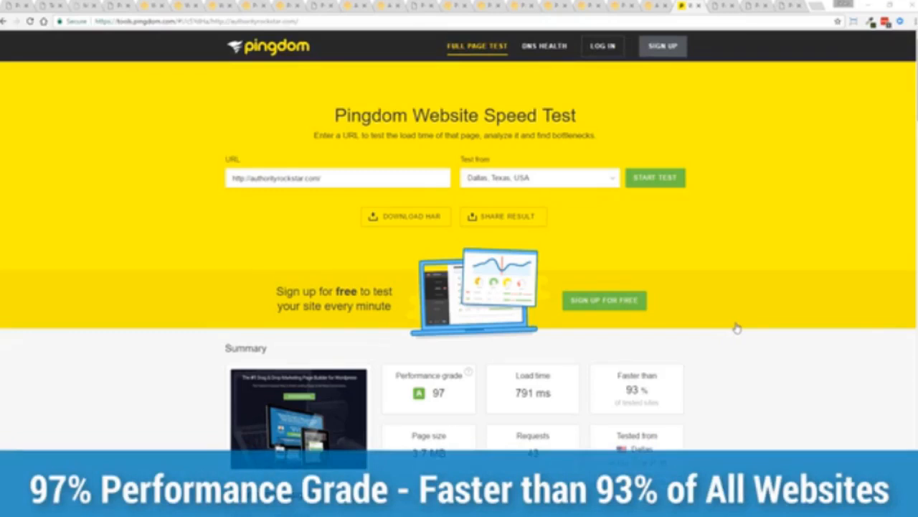
mouse_move(731, 314)
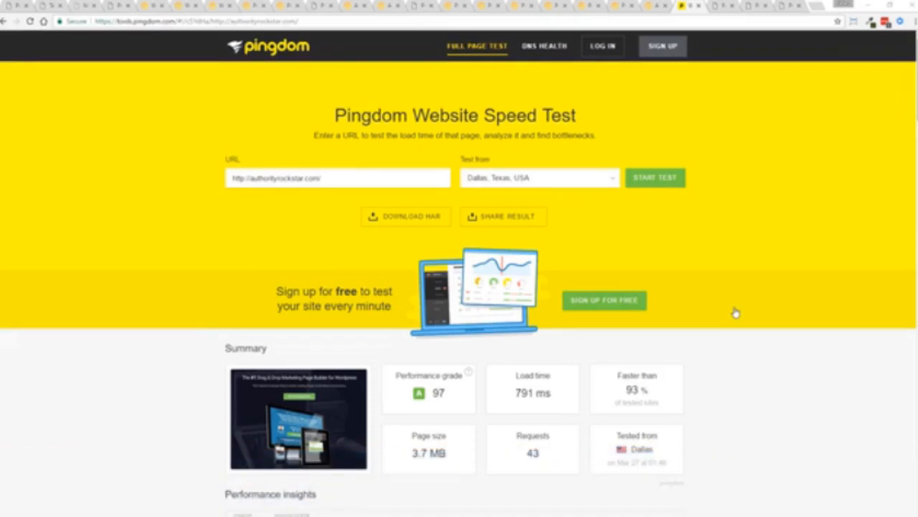
mouse_move(723, 10)
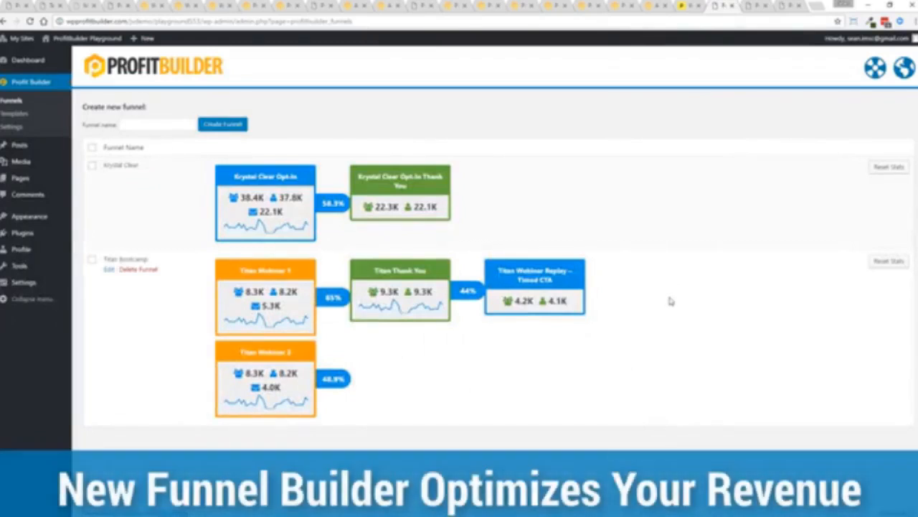
mouse_move(34, 376)
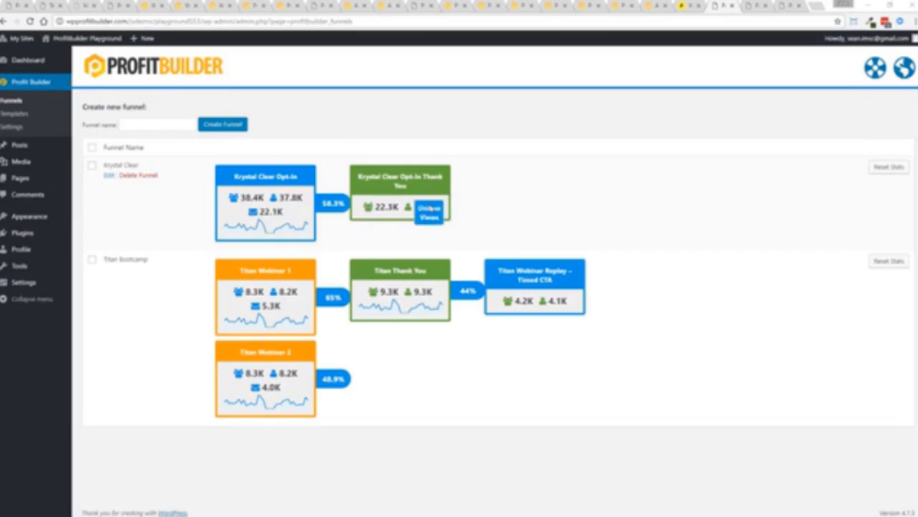
mouse_move(199, 314)
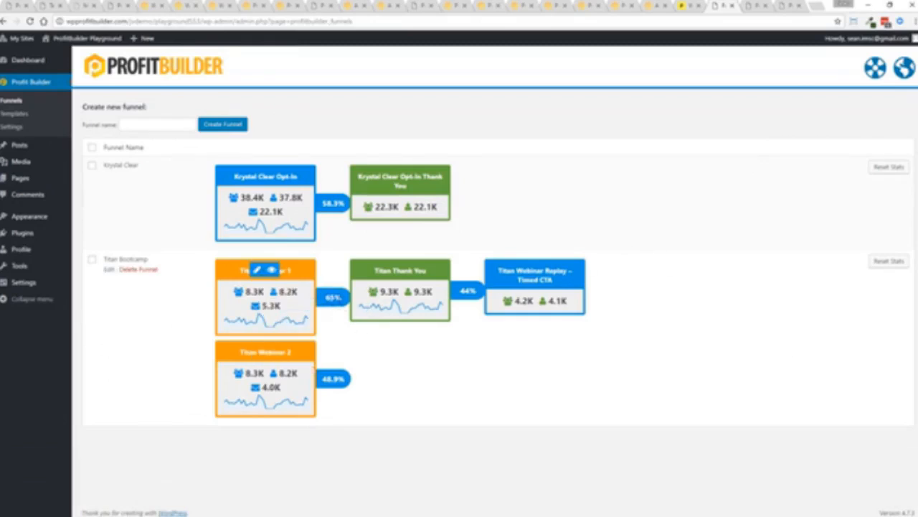
mouse_move(266, 350)
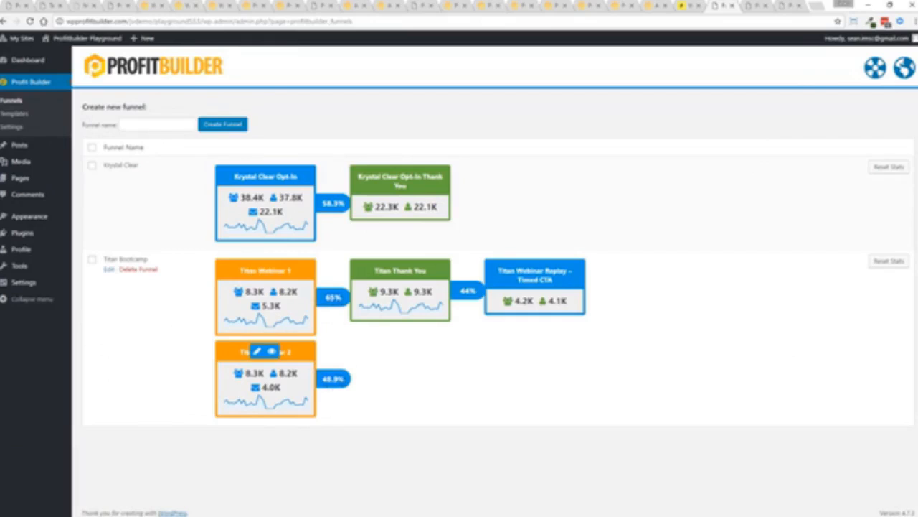
mouse_move(577, 280)
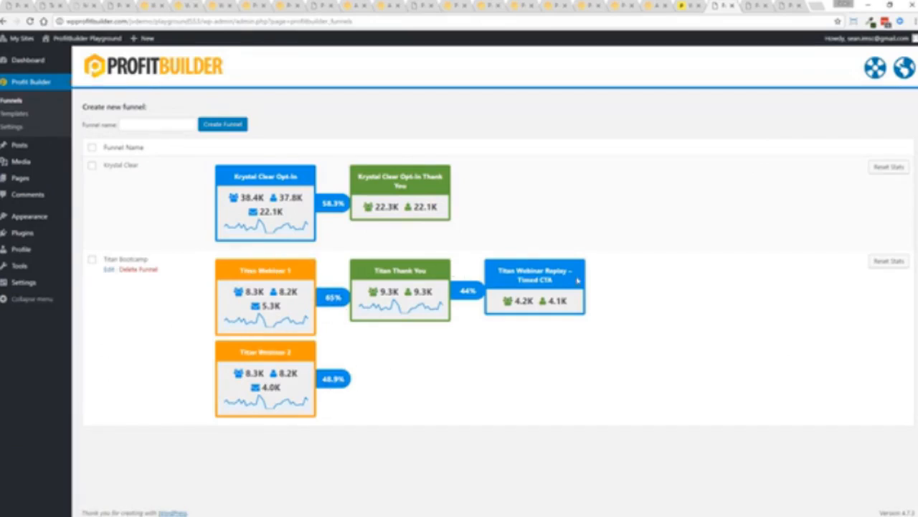
mouse_move(505, 362)
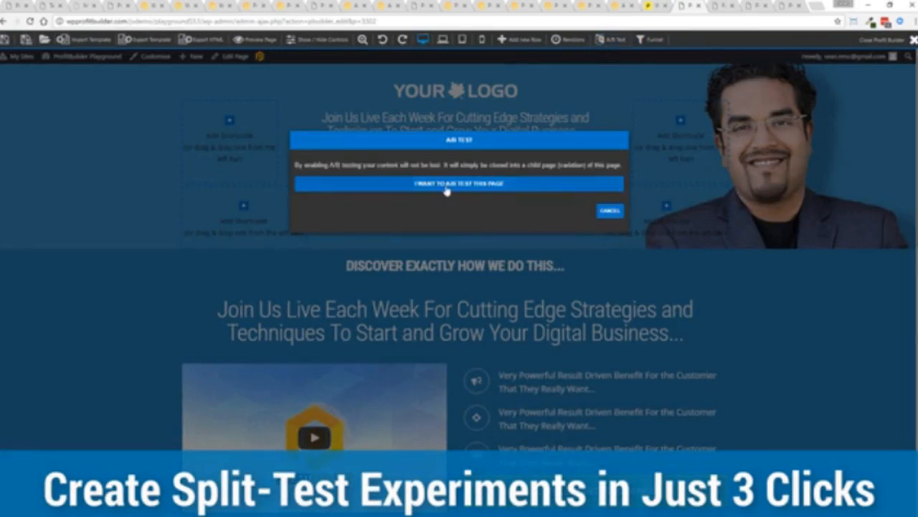
Step: Start an A/B split test, keep Most Conversions as the winner criterion, then cancel without creating it
left_click(459, 183)
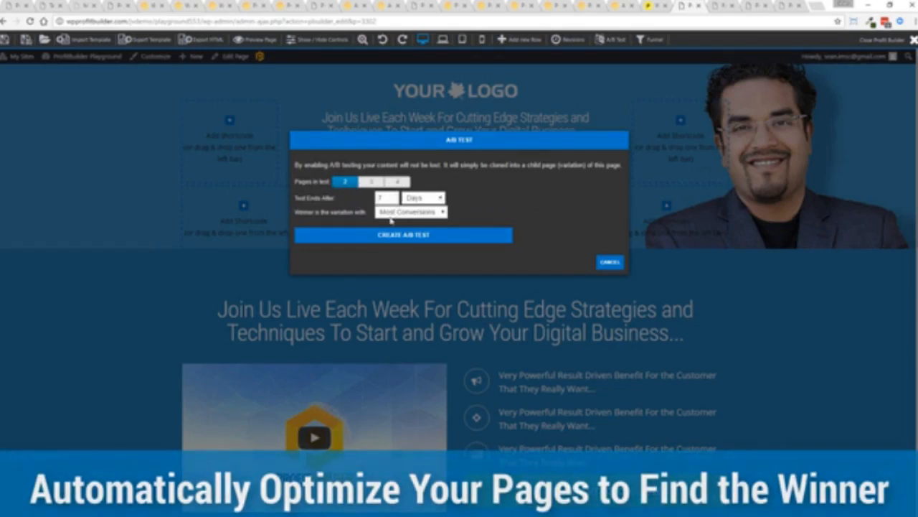
left_click(410, 211)
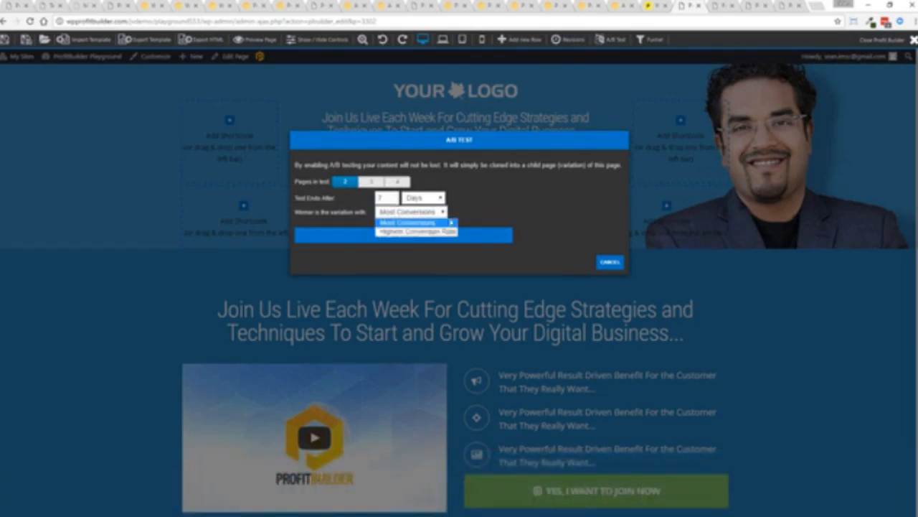
left_click(409, 222)
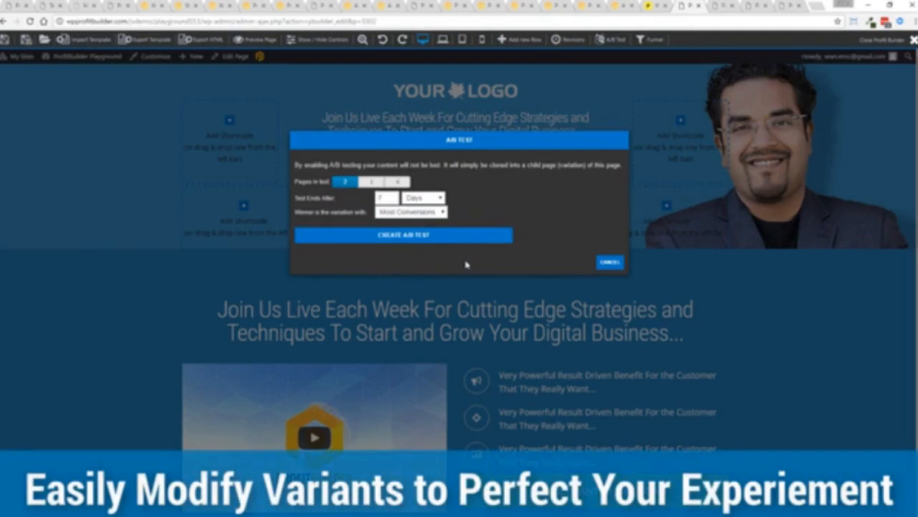
left_click(608, 261)
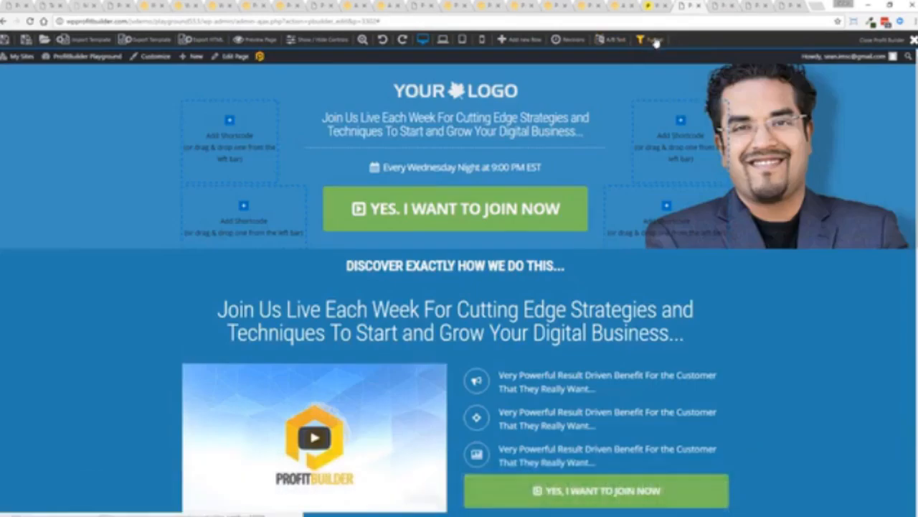
Step: Create a new funnel named Test Funnel from the funnel editor
left_click(649, 40)
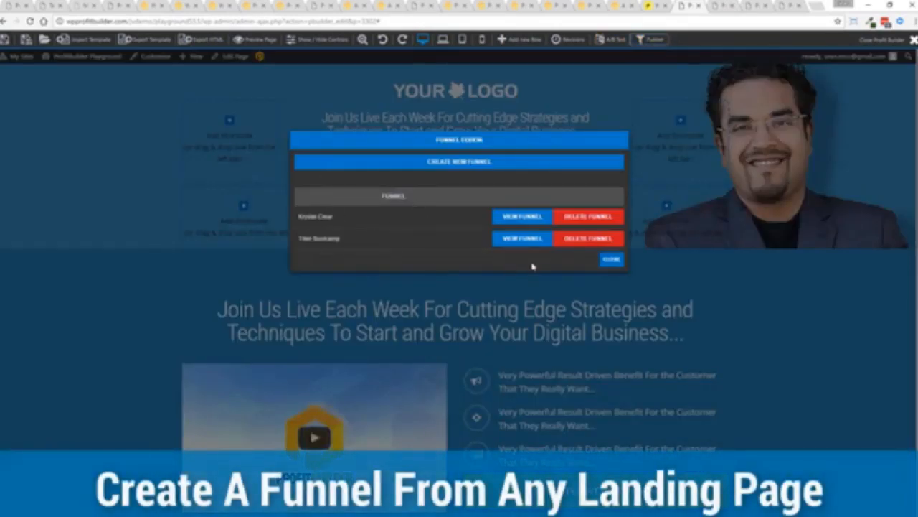
left_click(459, 161)
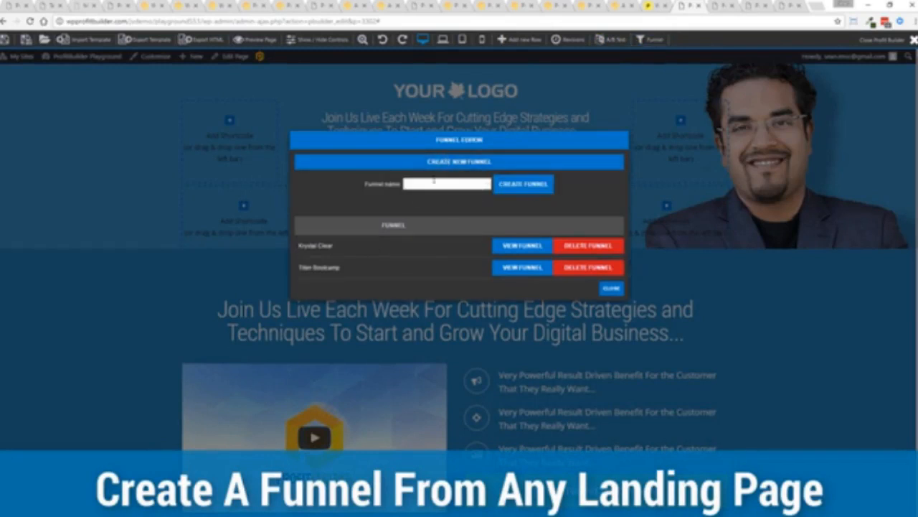
type("Test Funnel")
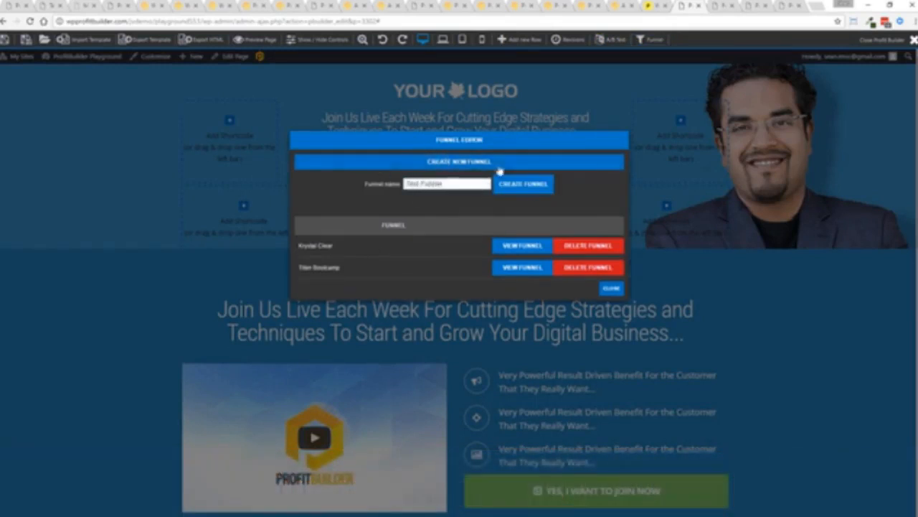
left_click(522, 183)
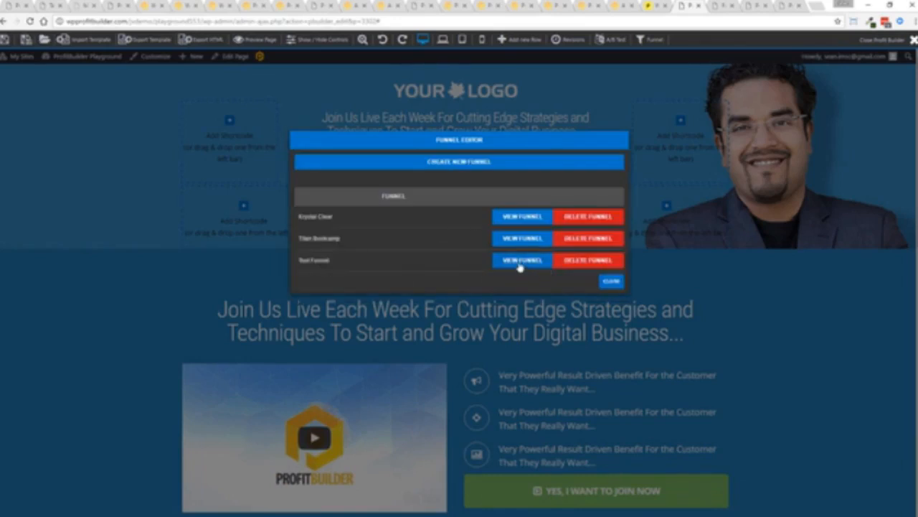
Step: Add the current webinar registration page to Test Funnel and close the editor
left_click(522, 260)
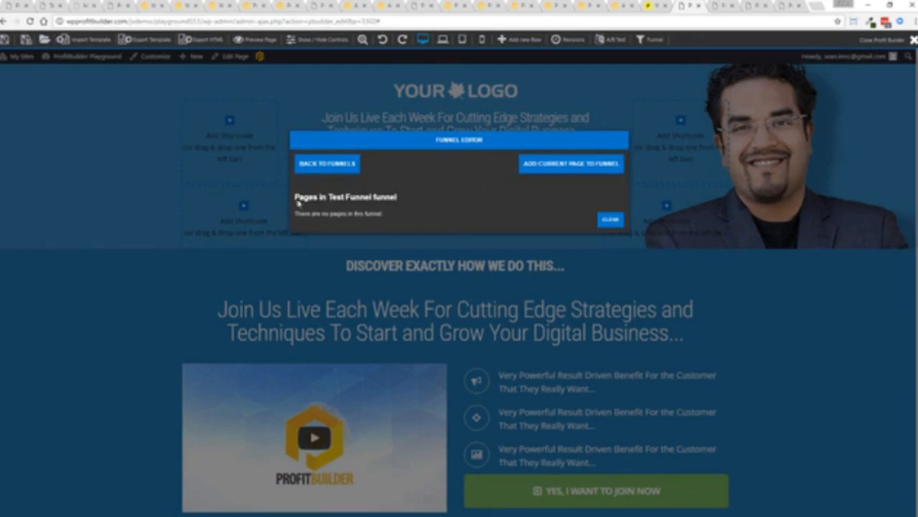
left_click(571, 164)
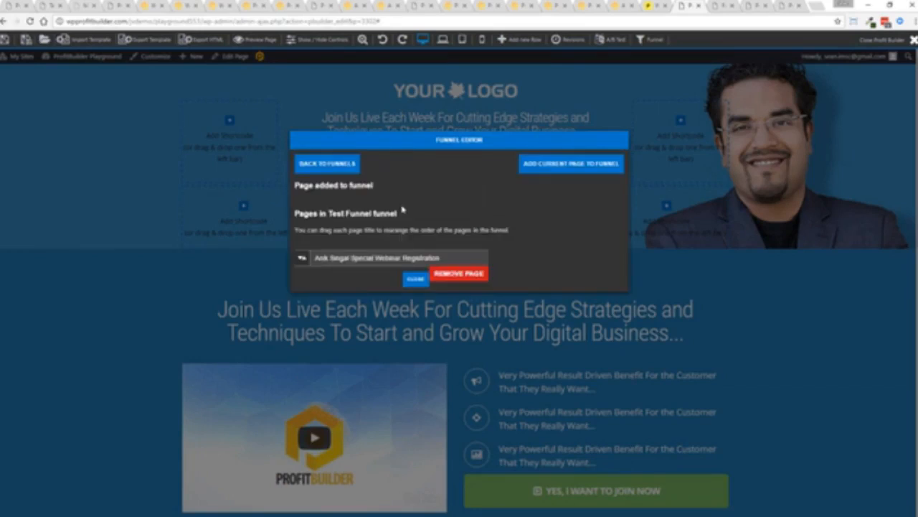
mouse_move(482, 248)
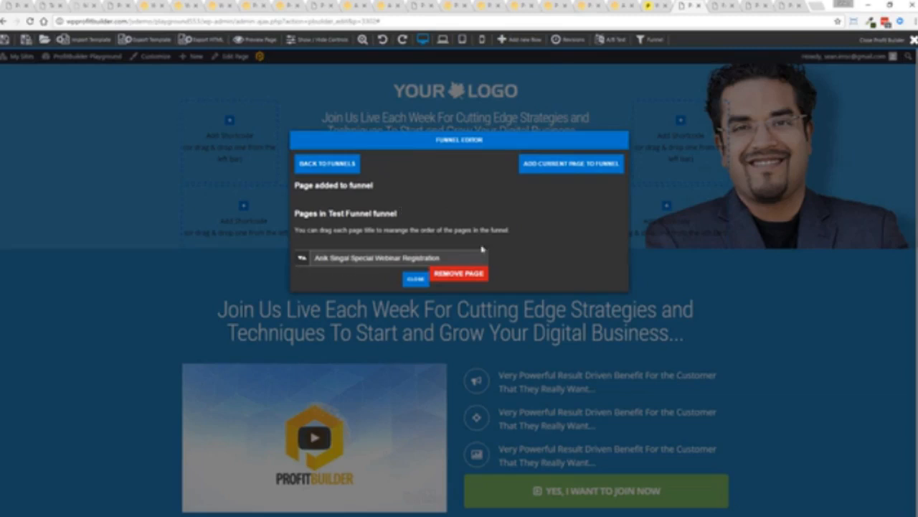
mouse_move(416, 278)
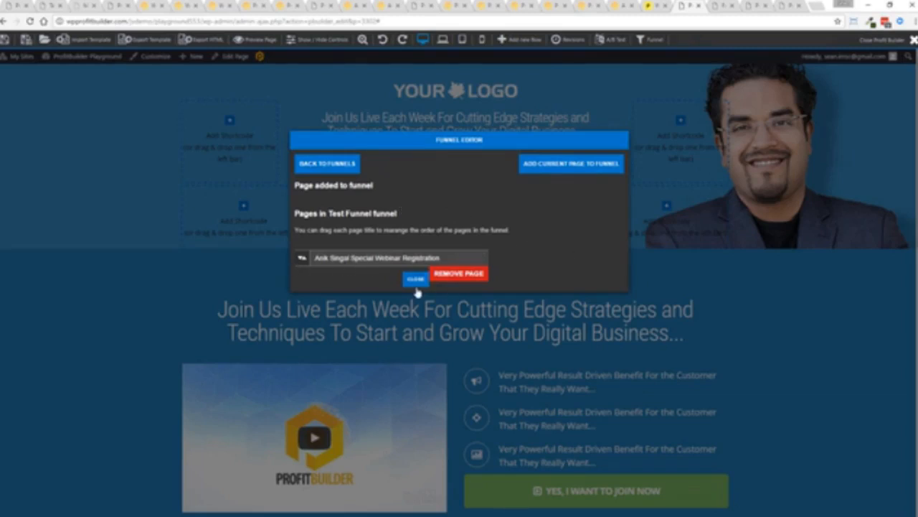
left_click(415, 278)
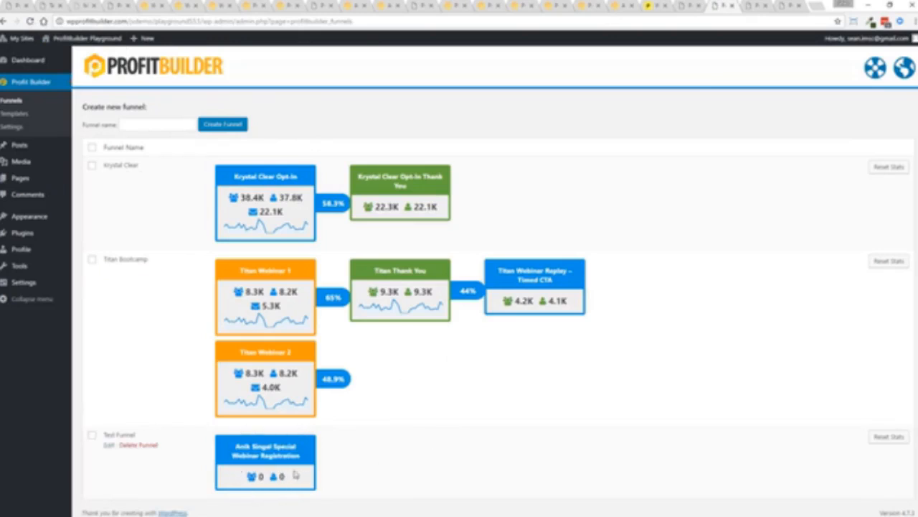
mouse_move(401, 473)
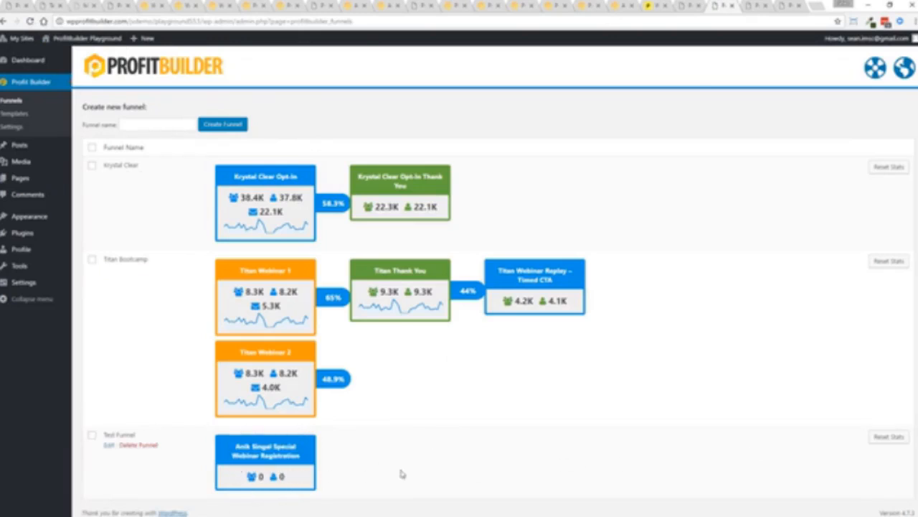
mouse_move(488, 482)
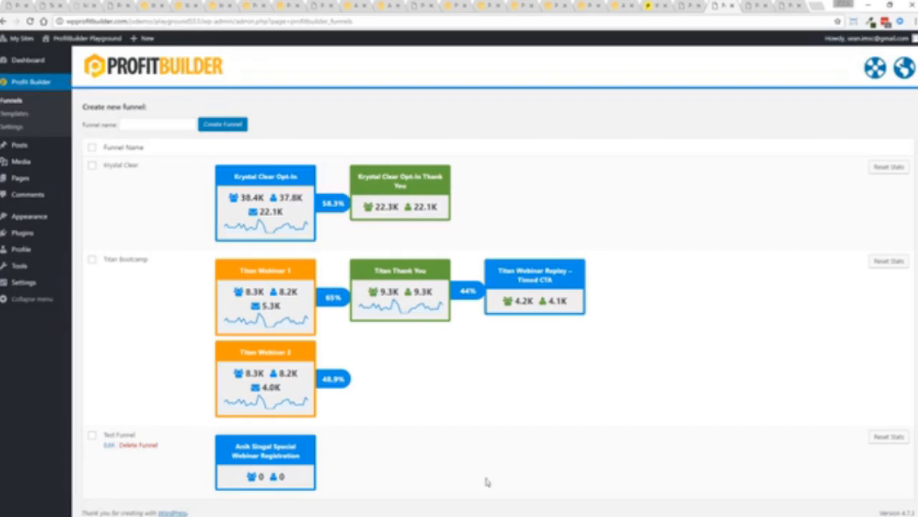
mouse_move(657, 465)
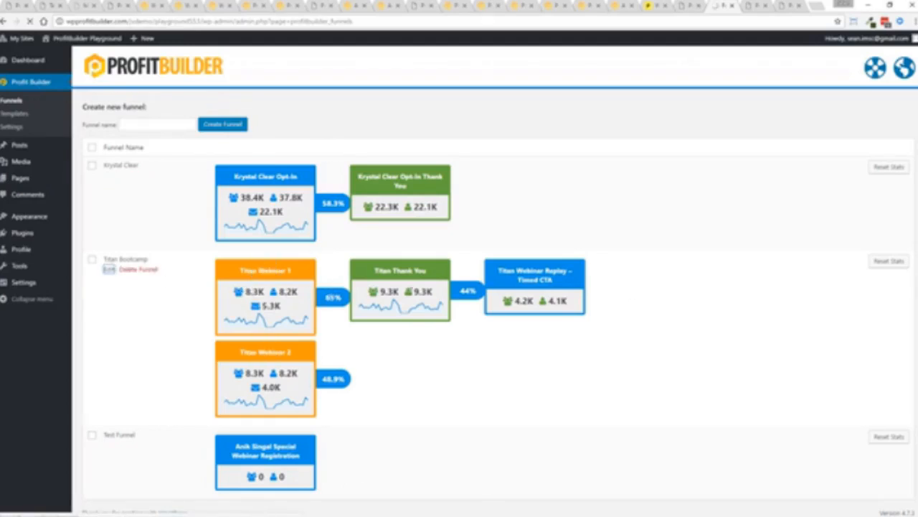
Step: Open the Titan Bootcamp funnel for editing from the funnels overview
left_click(107, 270)
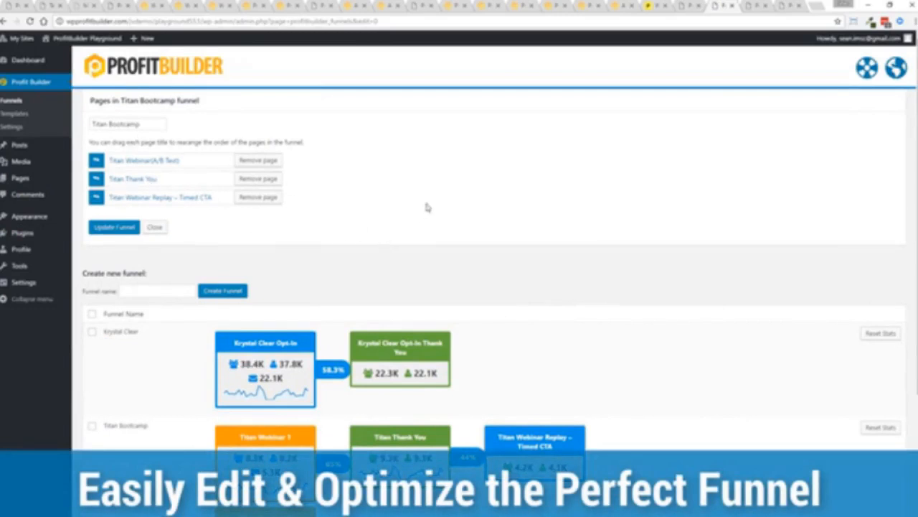
mouse_move(337, 218)
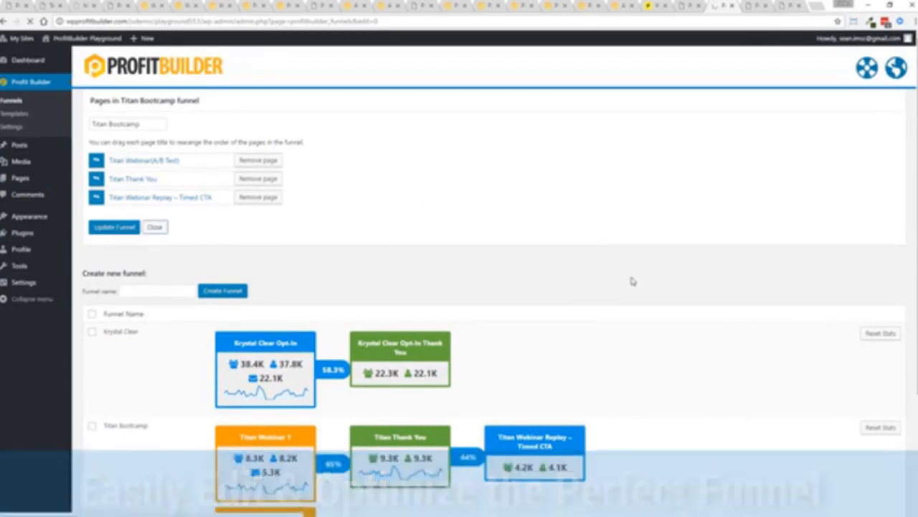
Step: Open the Titan Webinar (A/B Tests) page, step 1 of the Titan Bootcamp funnel, for editing
left_click(155, 227)
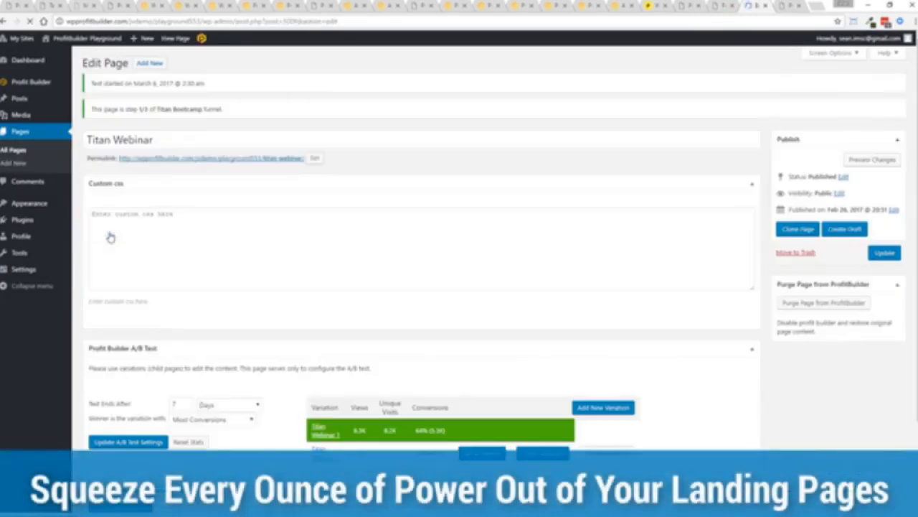
Step: Scroll to the A/B Test panel showing Titan Webinar 1 leading 54% to 46%
scroll("down", 3)
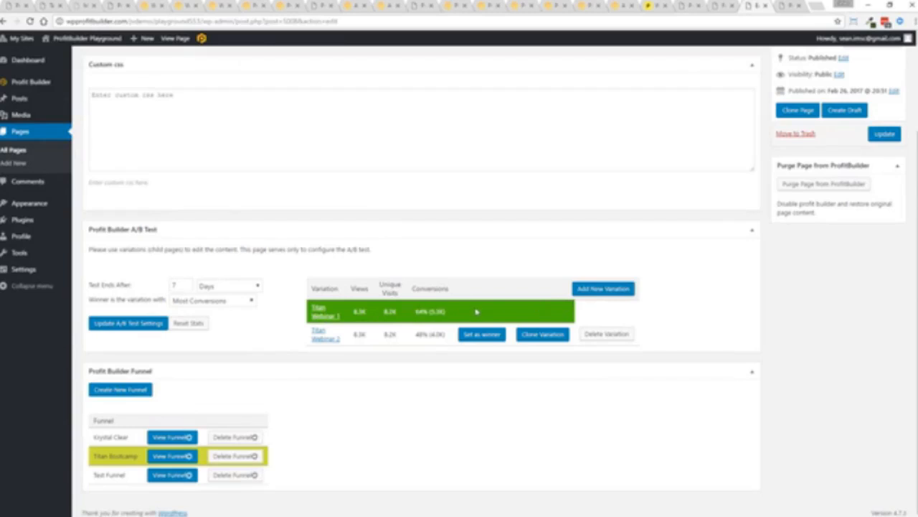
mouse_move(481, 308)
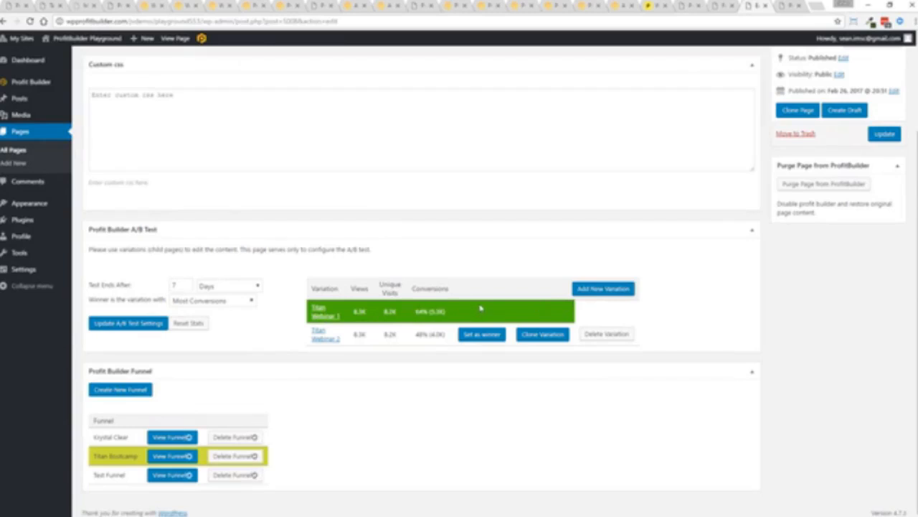
scroll("up", 3)
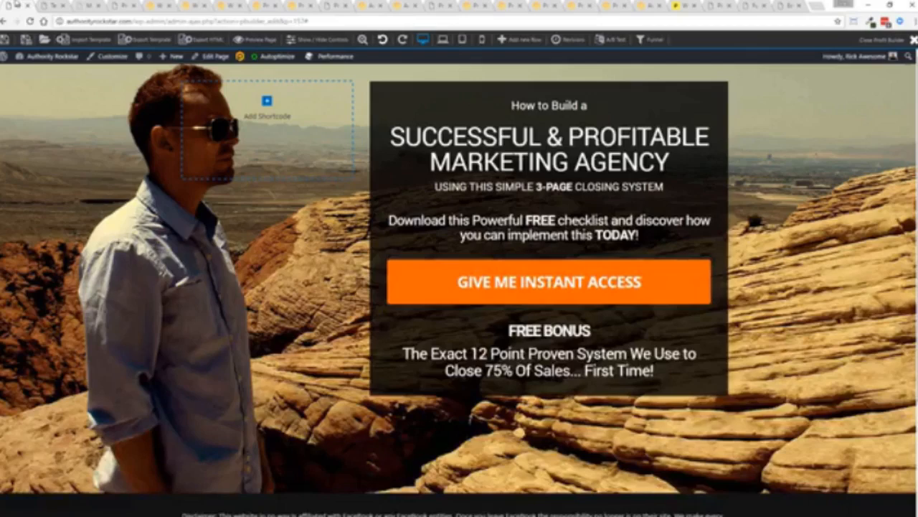
Step: Show the ProfitBuilder templates library from the WordPress admin sidebar
left_click(49, 56)
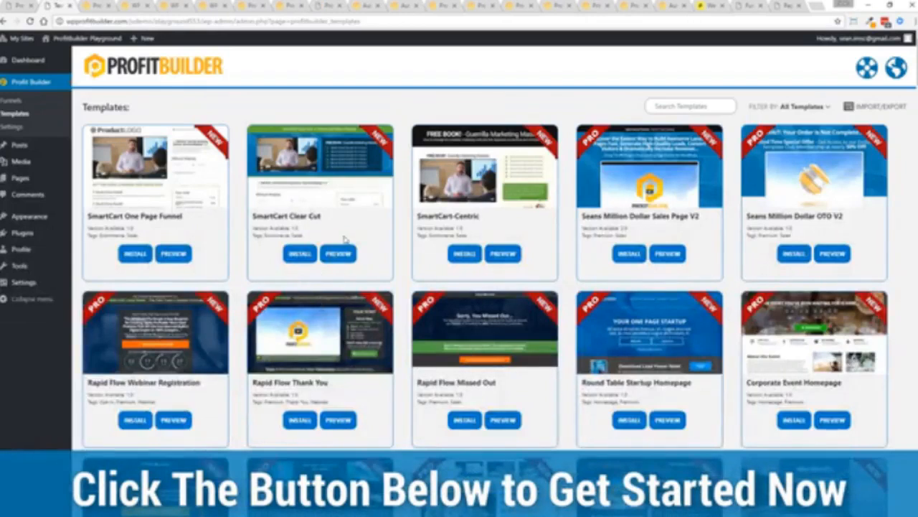
Step: Scroll through the template listings such as SmartCart and Rapid Flow
scroll("down", 3)
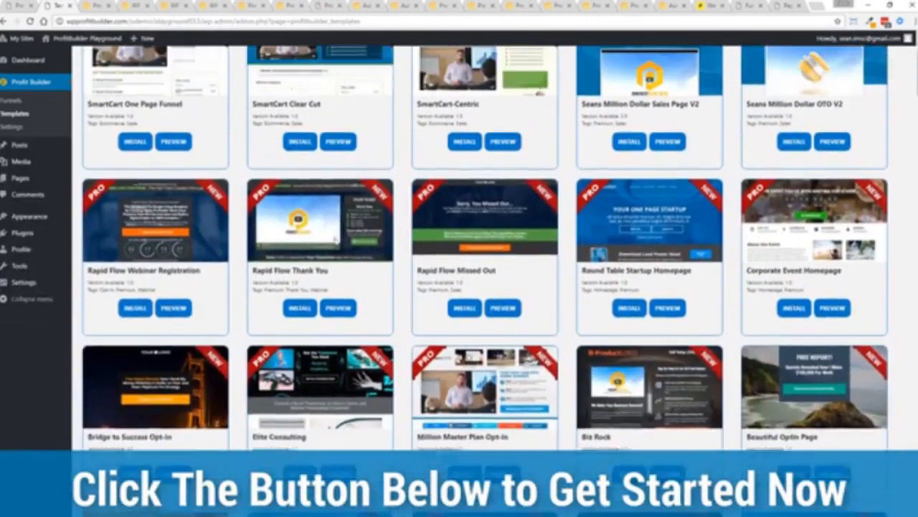
scroll("up", 3)
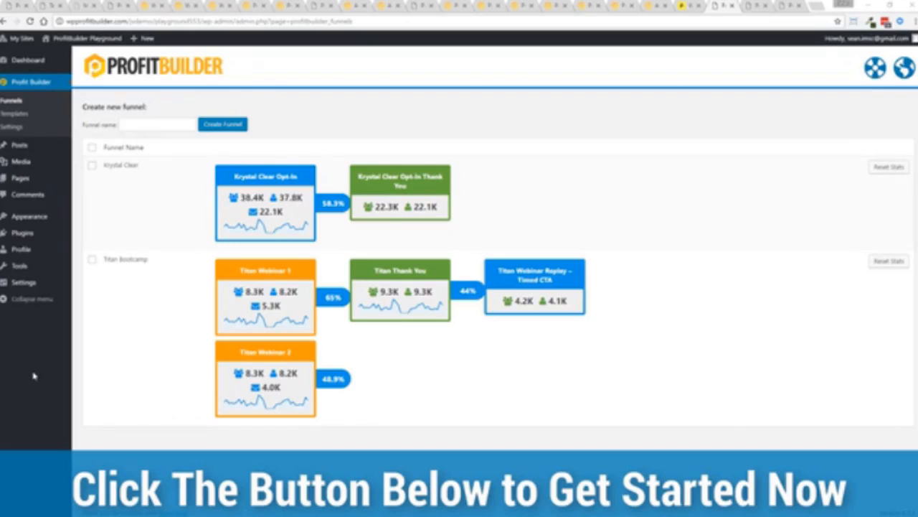
mouse_move(13, 253)
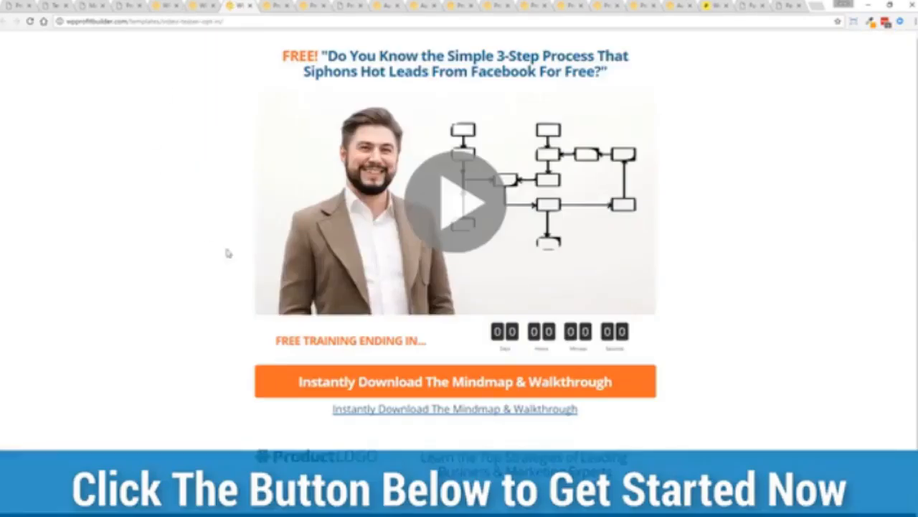
mouse_move(185, 242)
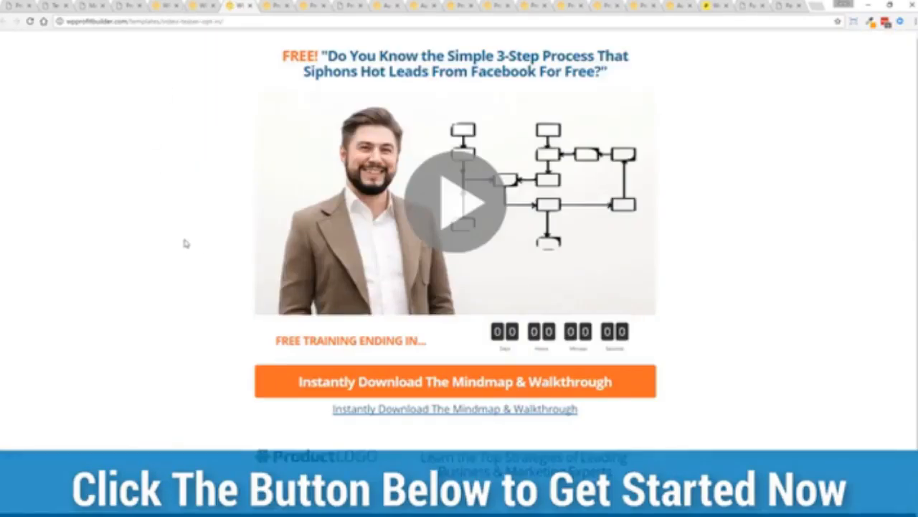